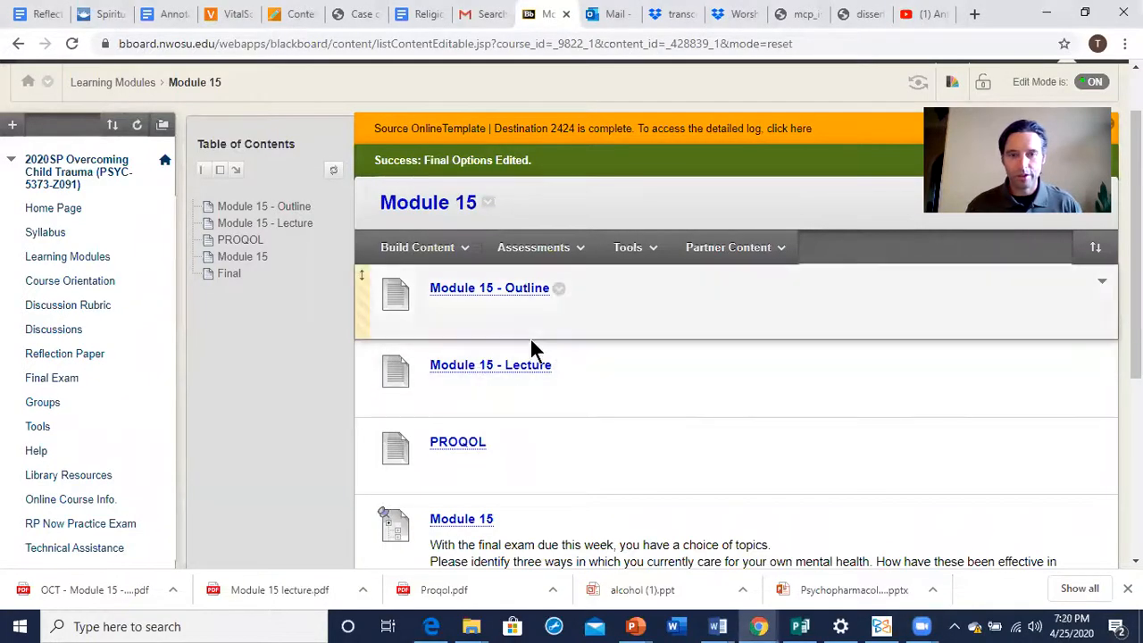
# Open Module 15 - Outline, then log back in from the Access Denied page.
pyautogui.scroll(-3)
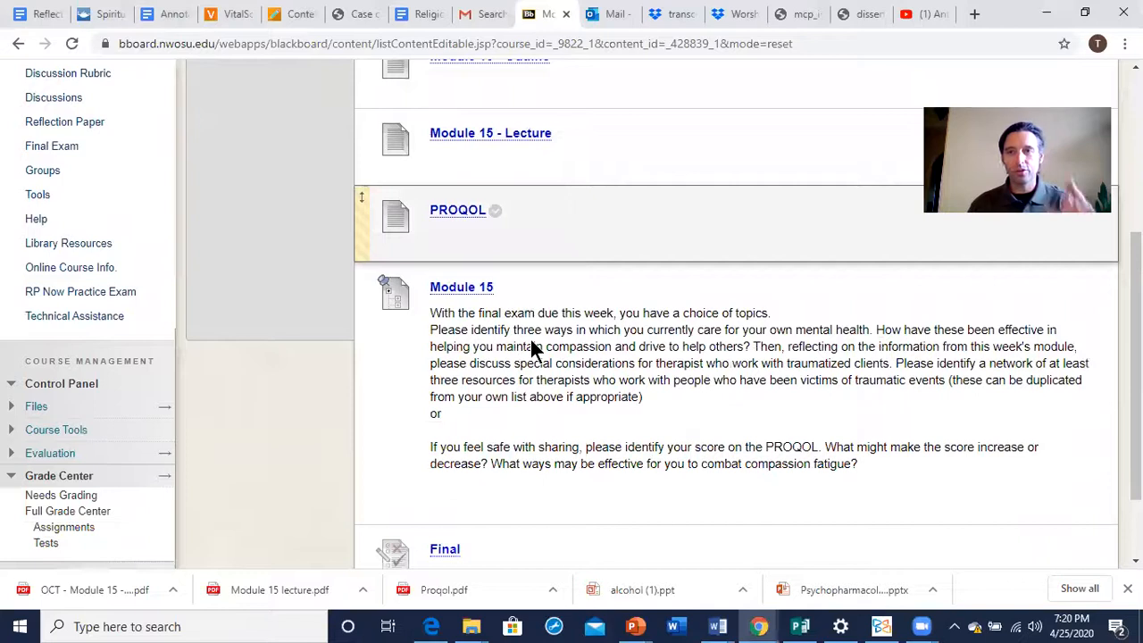
pyautogui.scroll(-3)
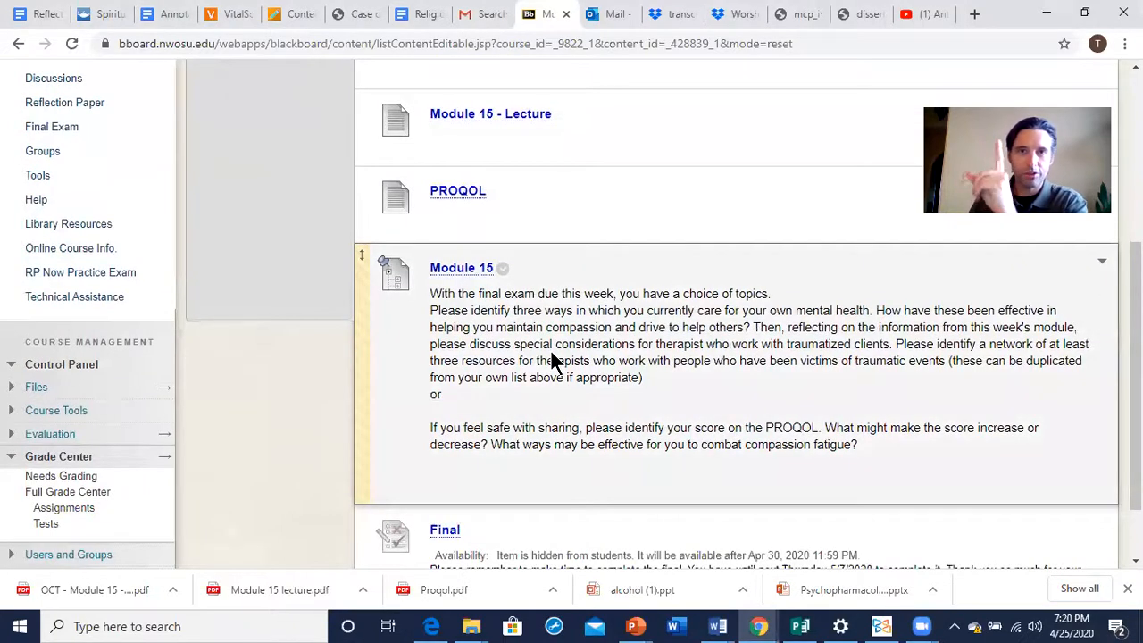
pyautogui.scroll(-3)
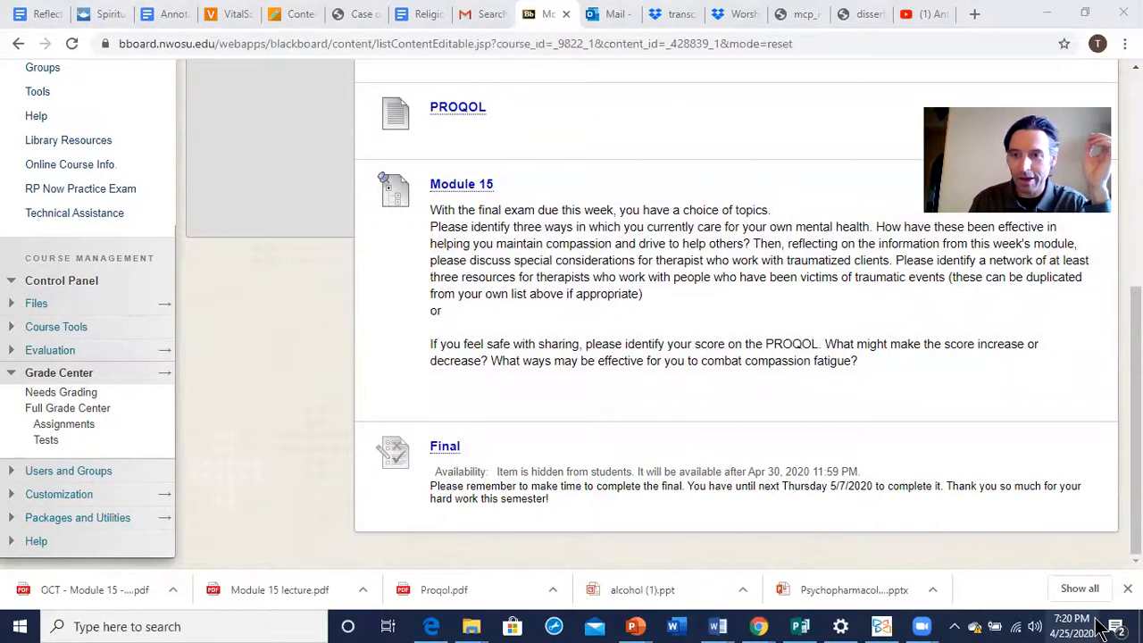
pyautogui.click(1070, 617)
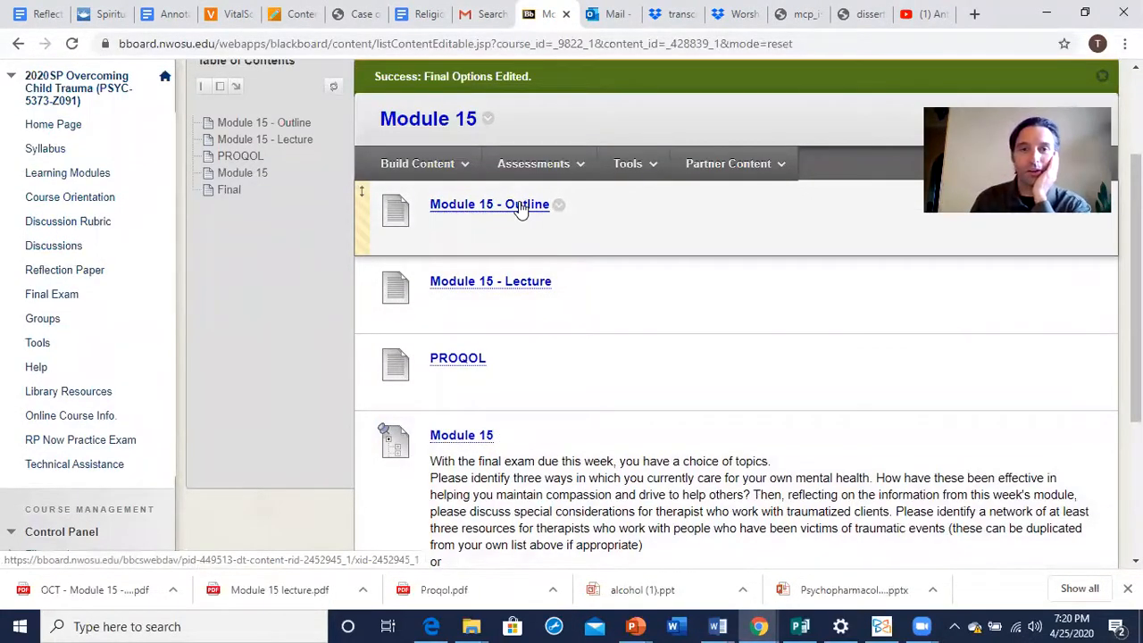
pyautogui.click(489, 204)
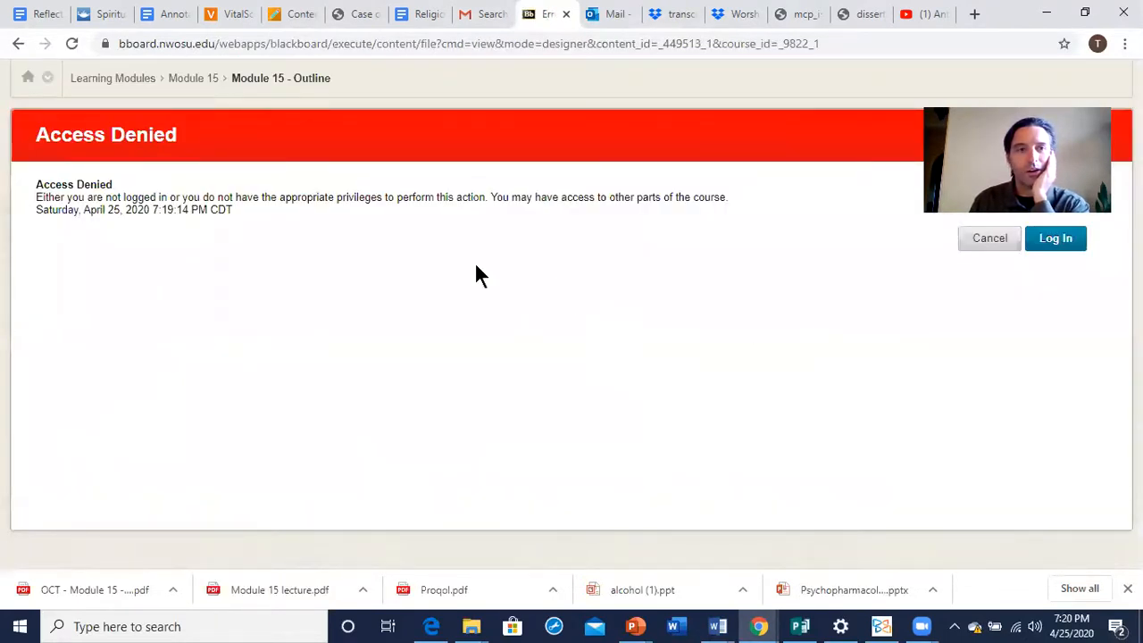
pyautogui.click(1055, 238)
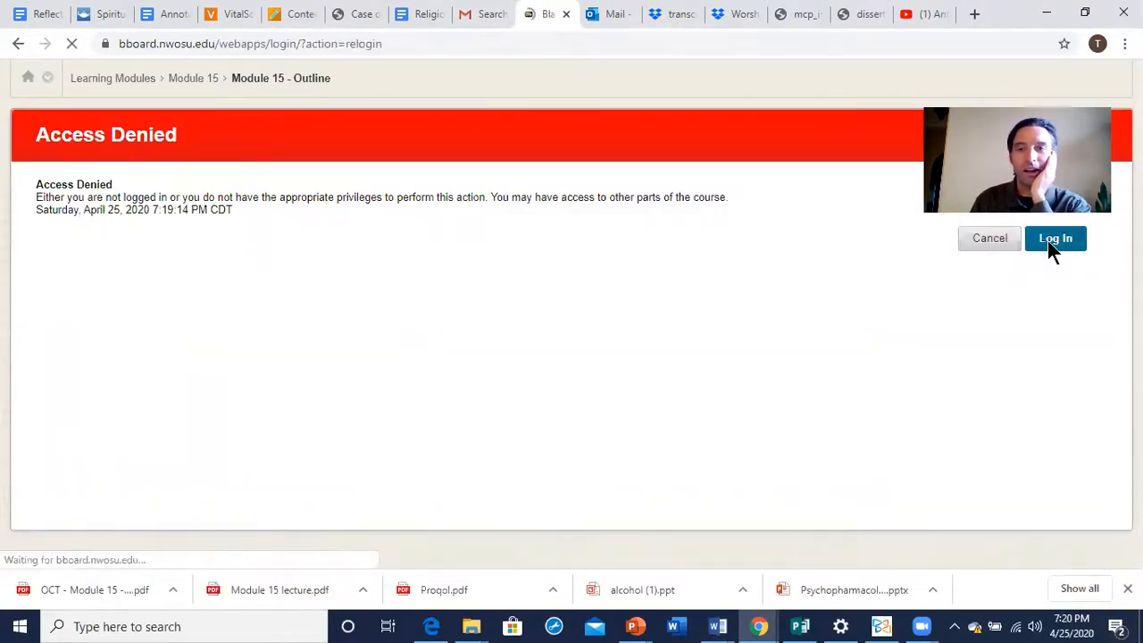
pyautogui.click(1055, 239)
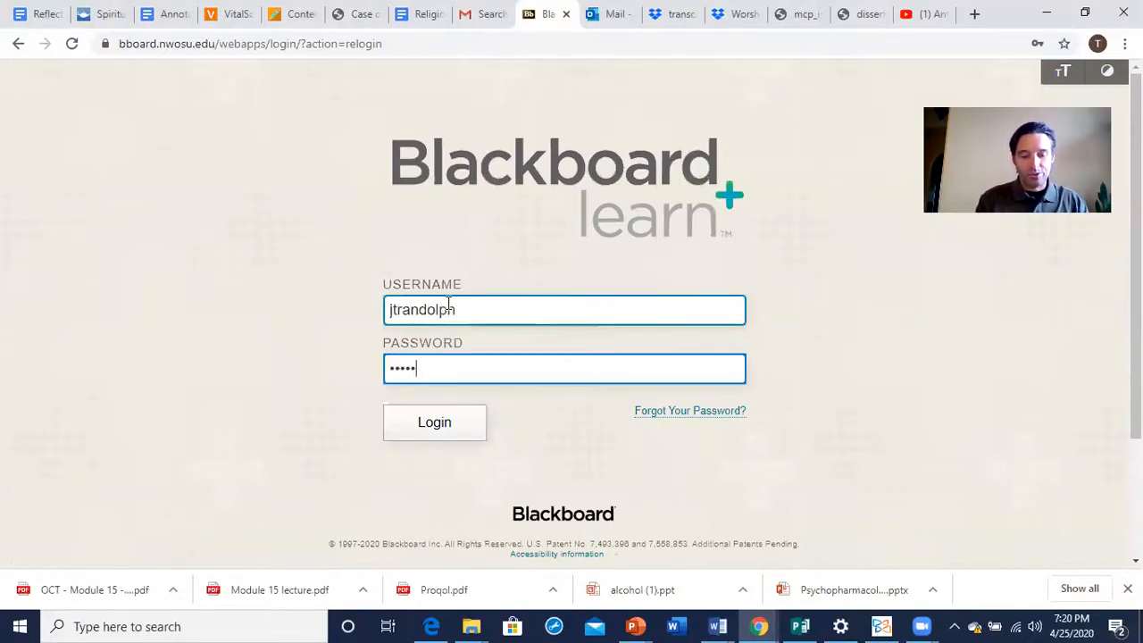
pyautogui.click(433, 422)
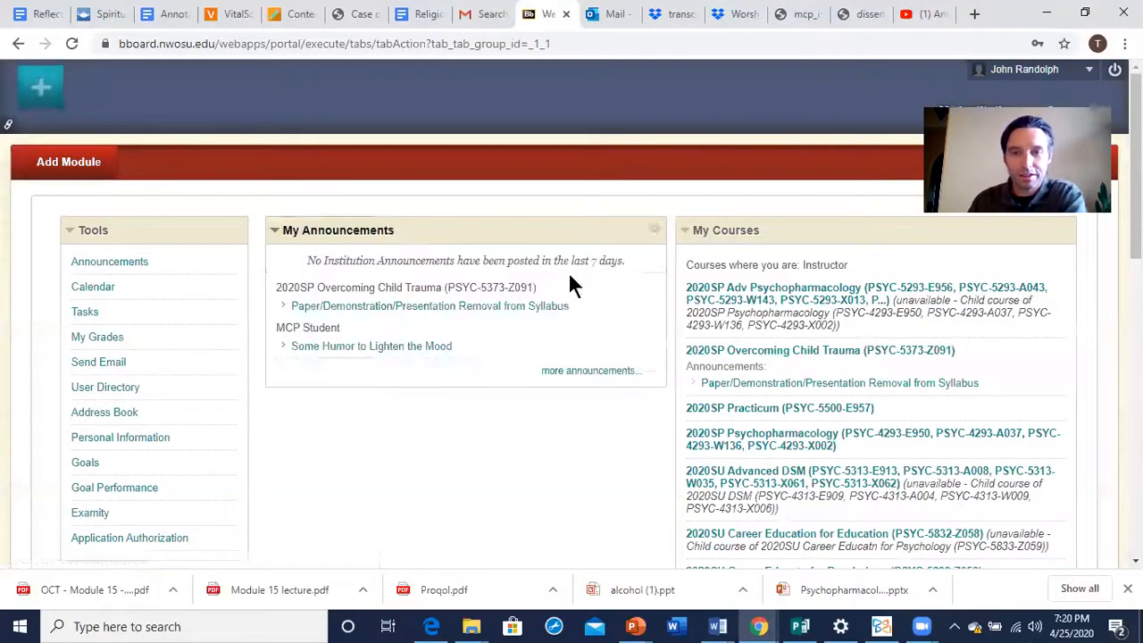
pyautogui.moveTo(772, 433)
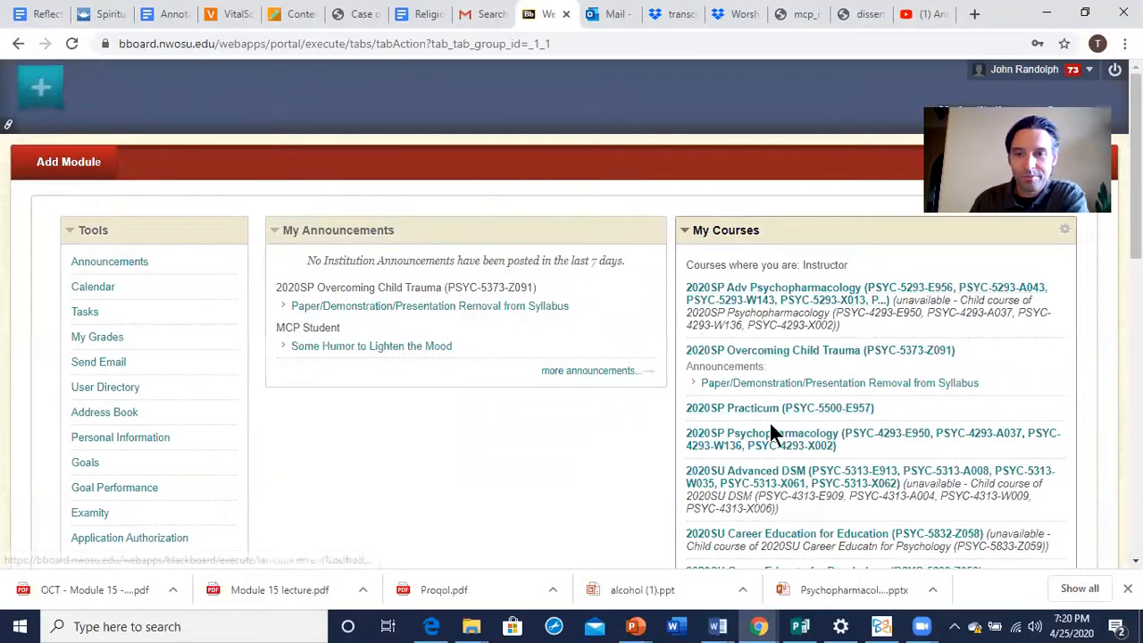
pyautogui.moveTo(772, 350)
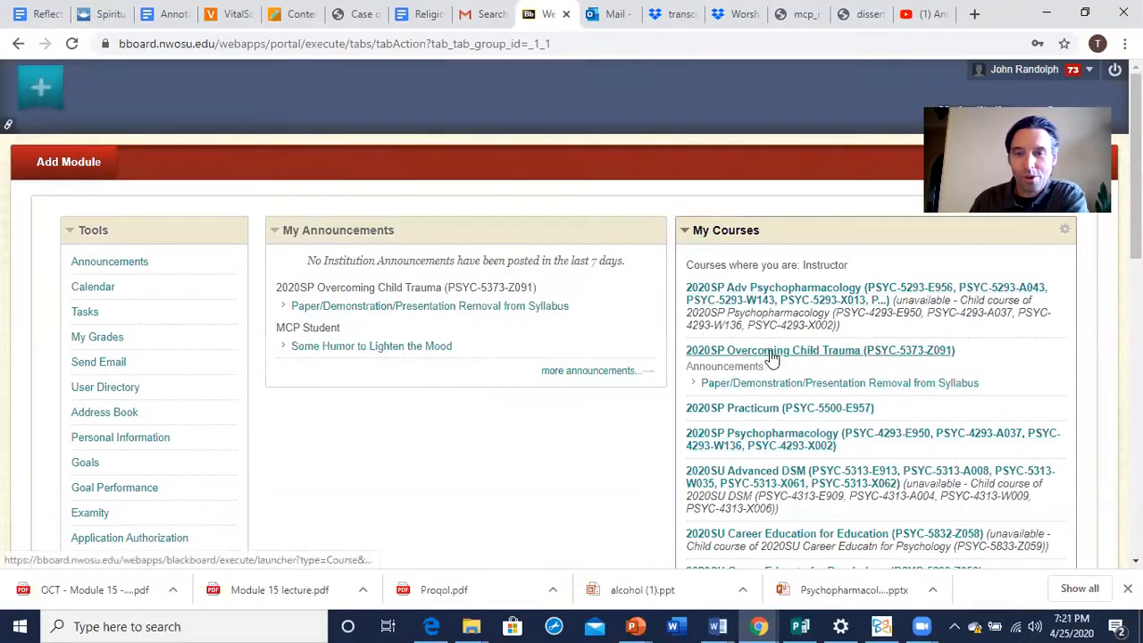
# Open 2020SP Overcoming Child Trauma, go to Learning Modules, and enter Module 15.
pyautogui.click(819, 350)
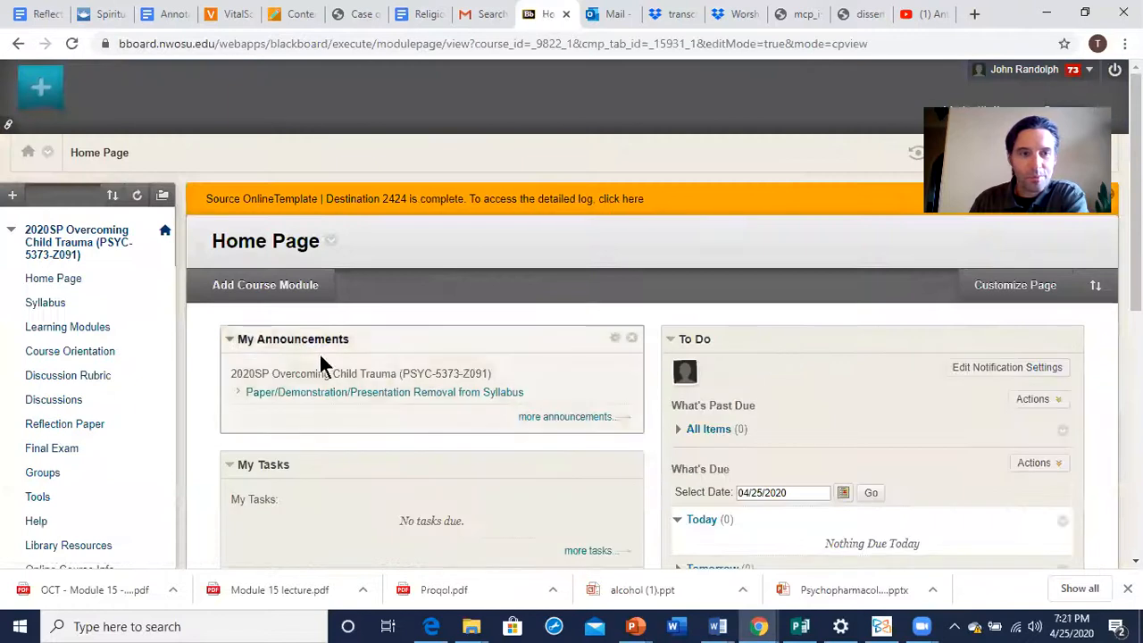
pyautogui.click(67, 326)
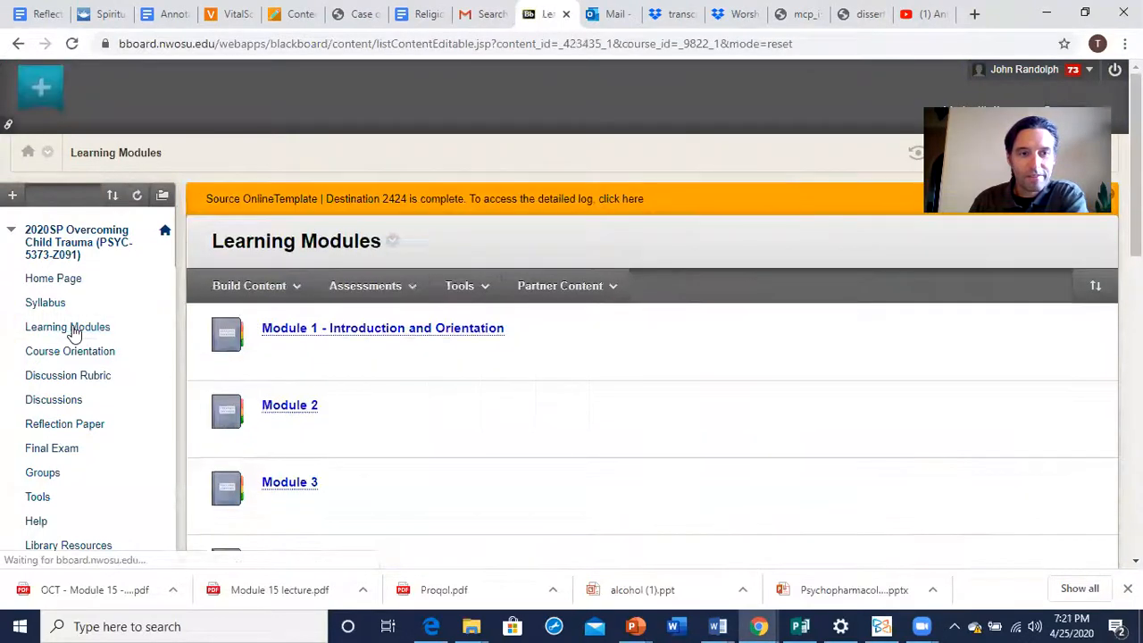
pyautogui.scroll(-3)
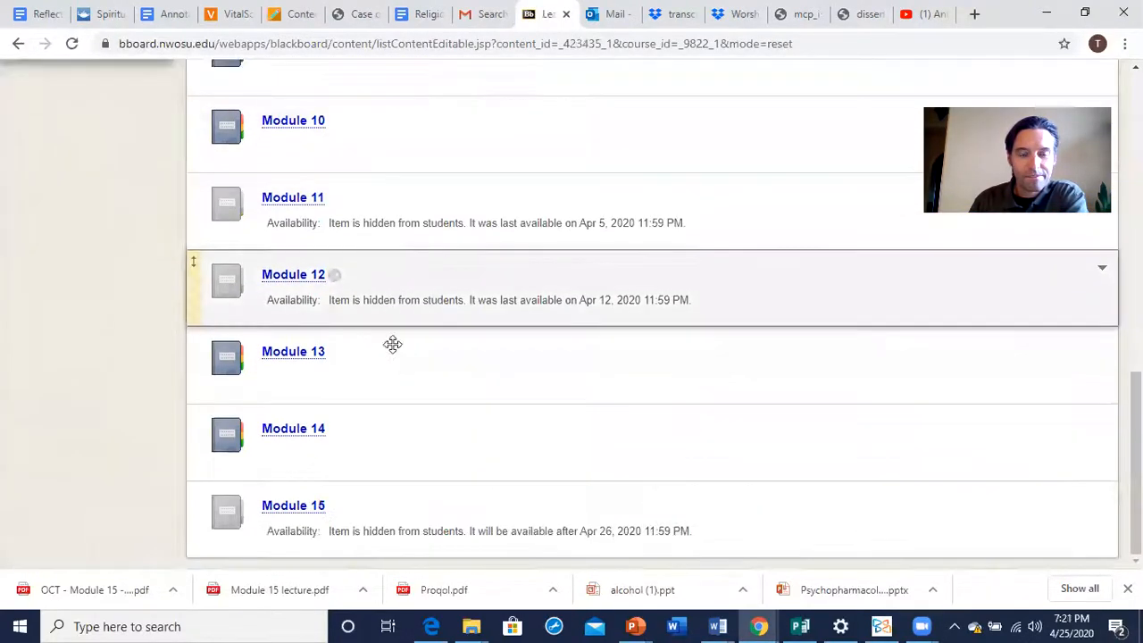
pyautogui.click(293, 505)
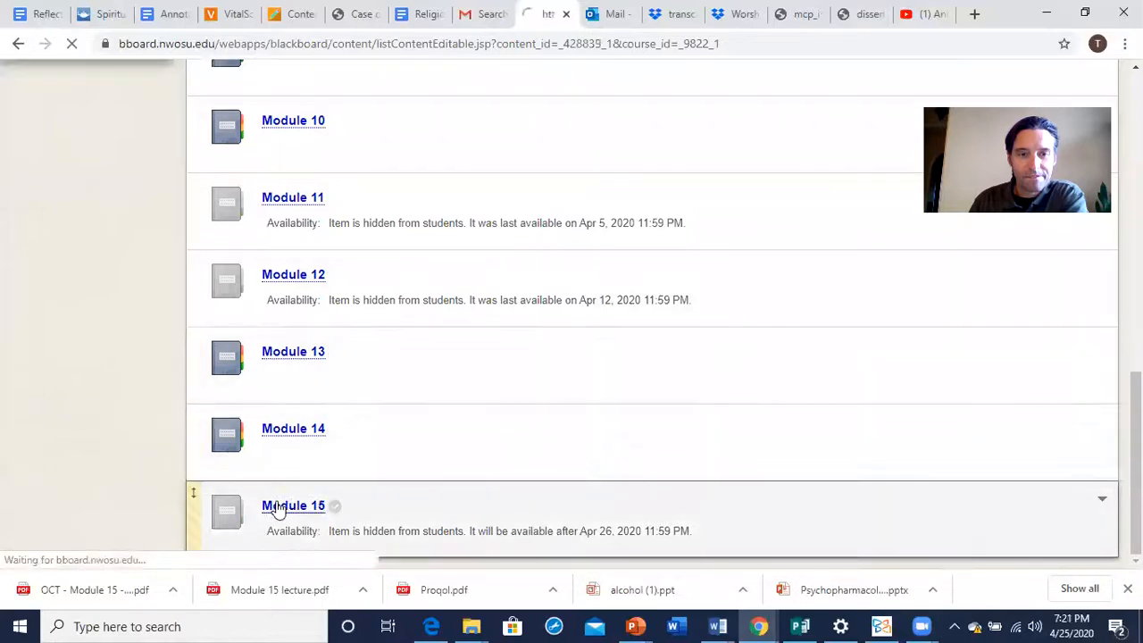
pyautogui.click(292, 505)
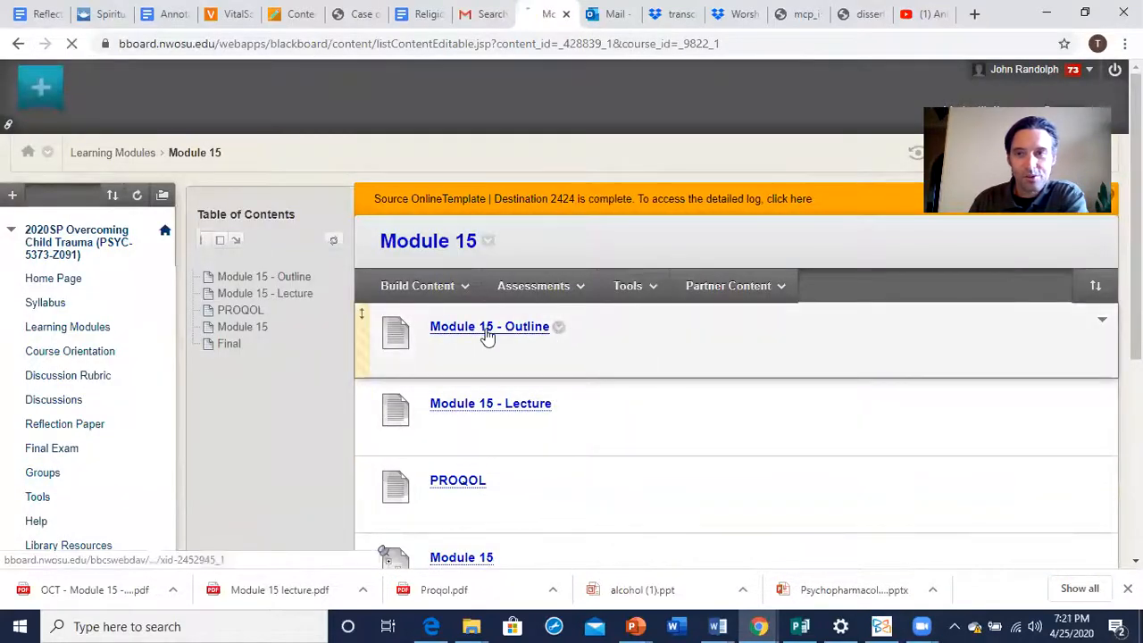
# Open the Module 15 - Outline PDF and select the term 'vicarious trauma'.
pyautogui.click(489, 326)
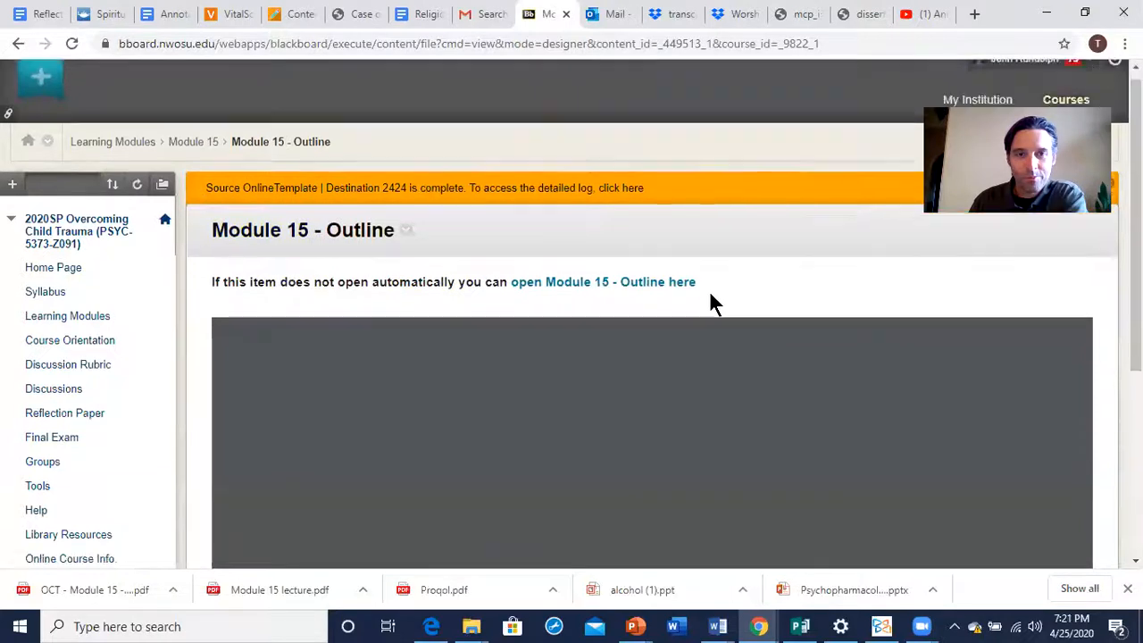
pyautogui.scroll(-3)
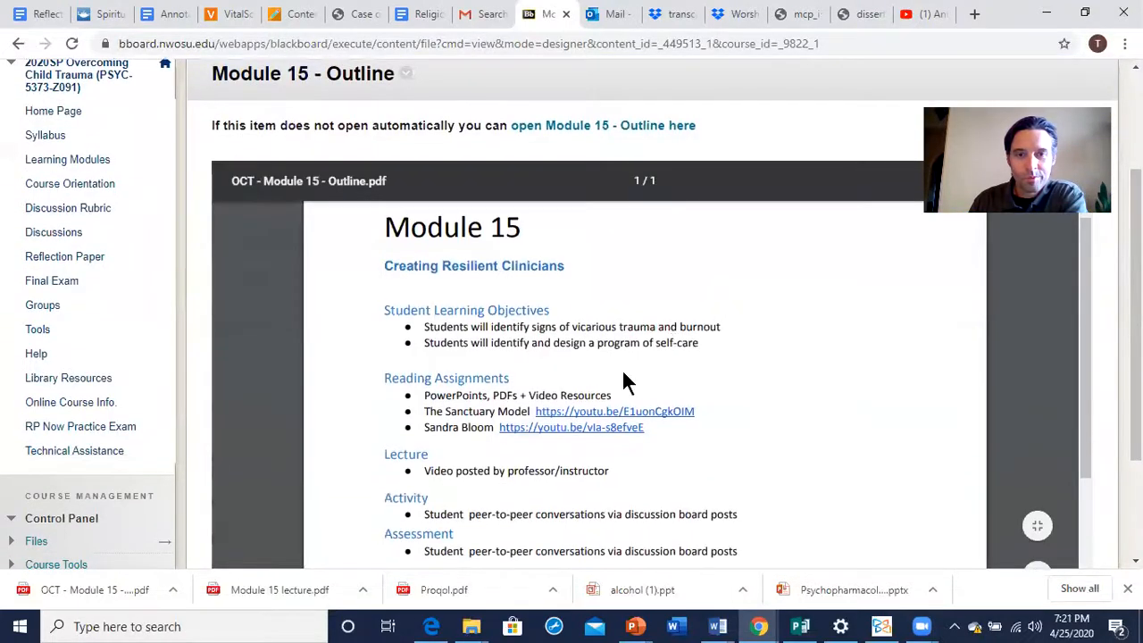
pyautogui.moveTo(1071, 562)
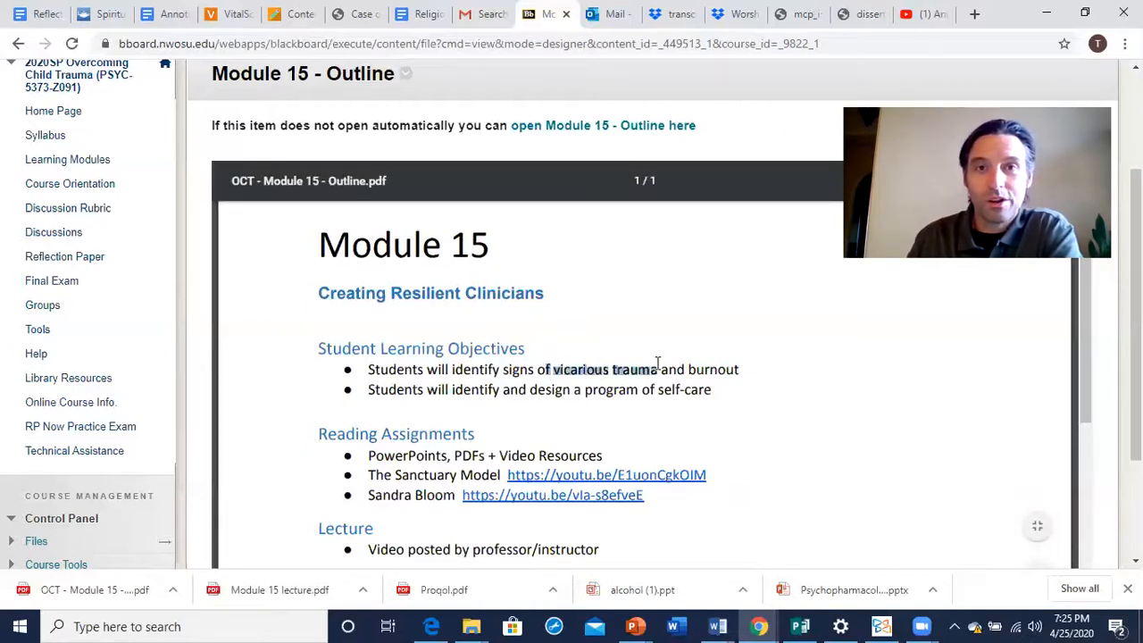
pyautogui.moveTo(770, 375)
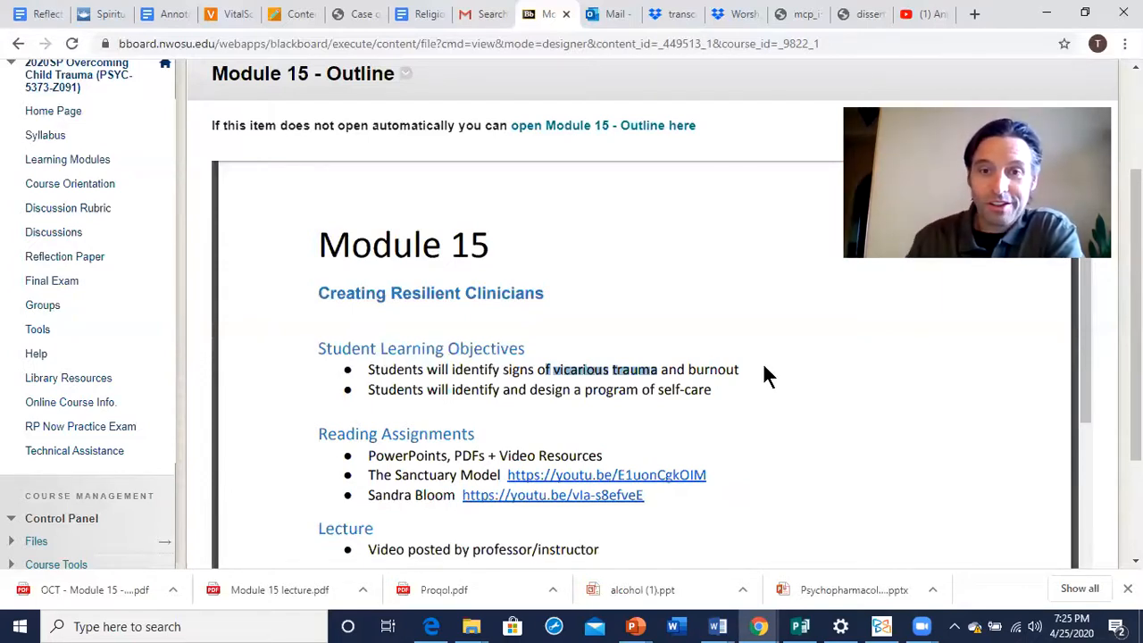
pyautogui.doubleClick(713, 369)
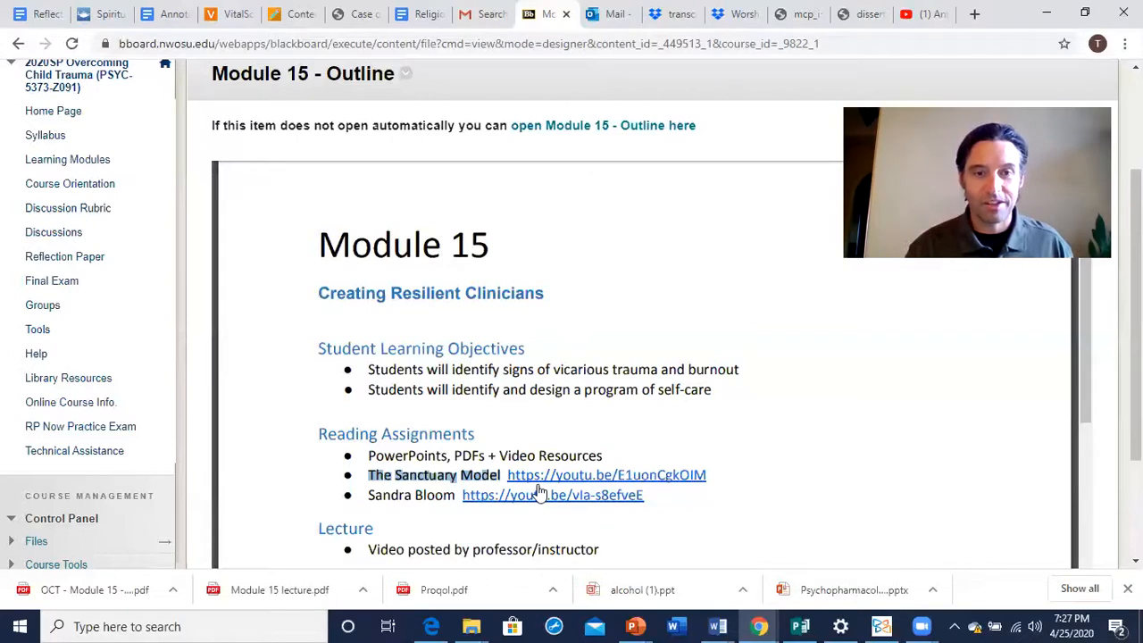
pyautogui.moveTo(937, 507)
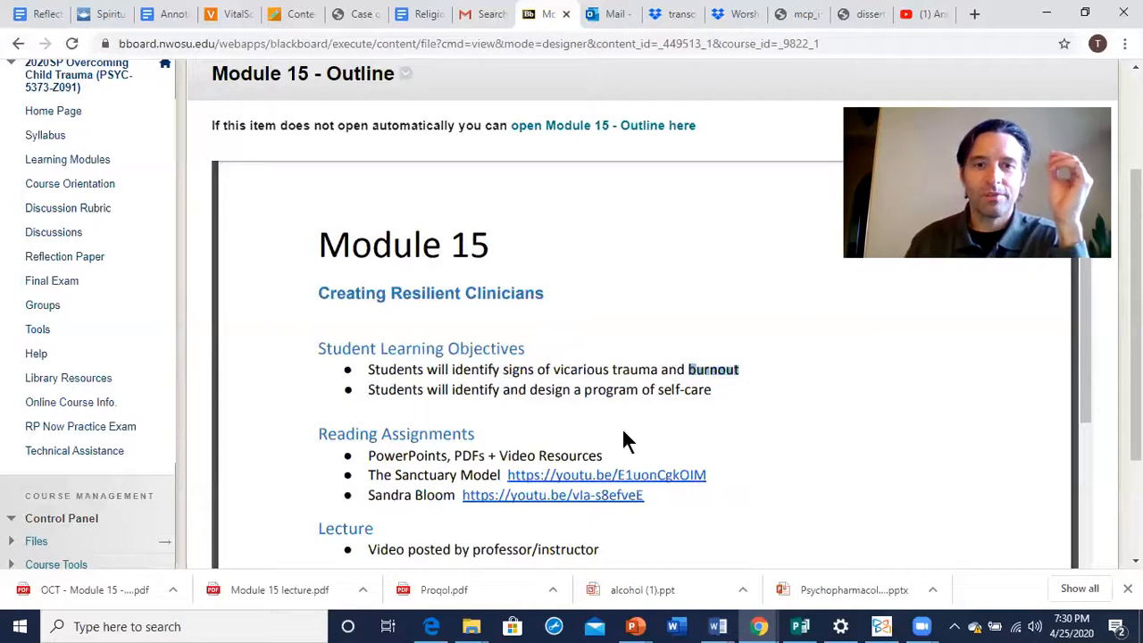
pyautogui.scroll(-3)
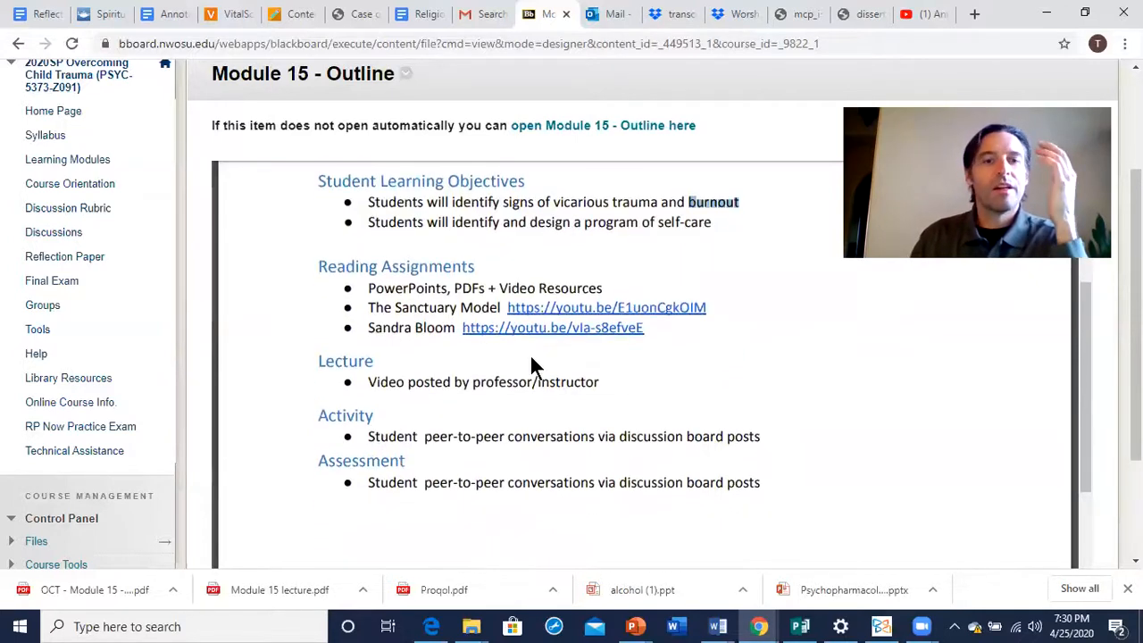
pyautogui.scroll(-3)
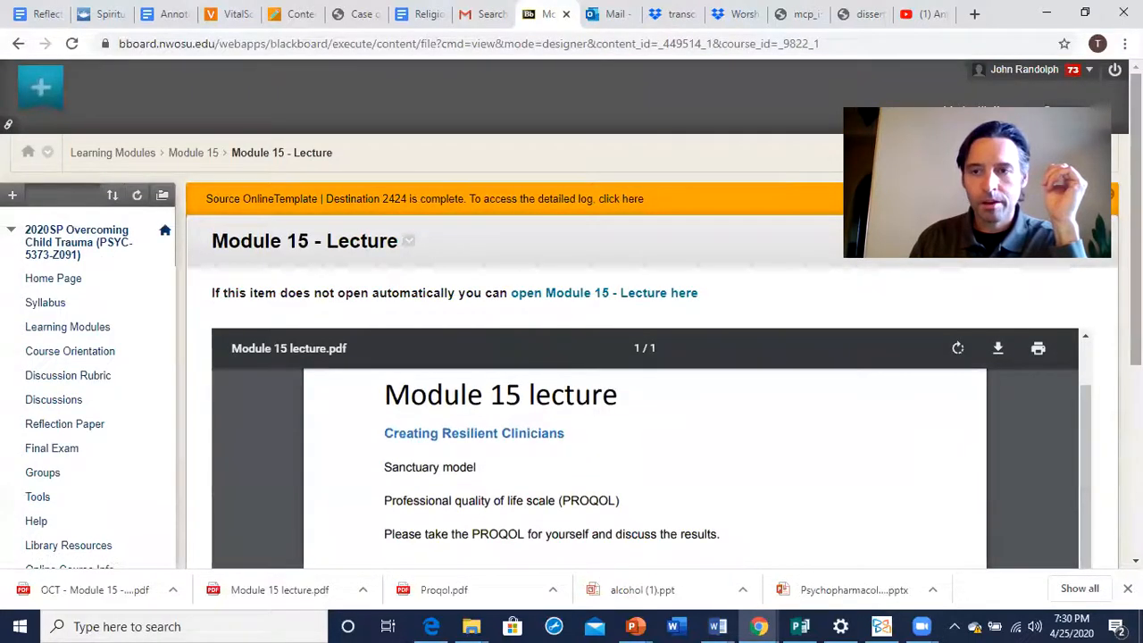
pyautogui.scroll(-3)
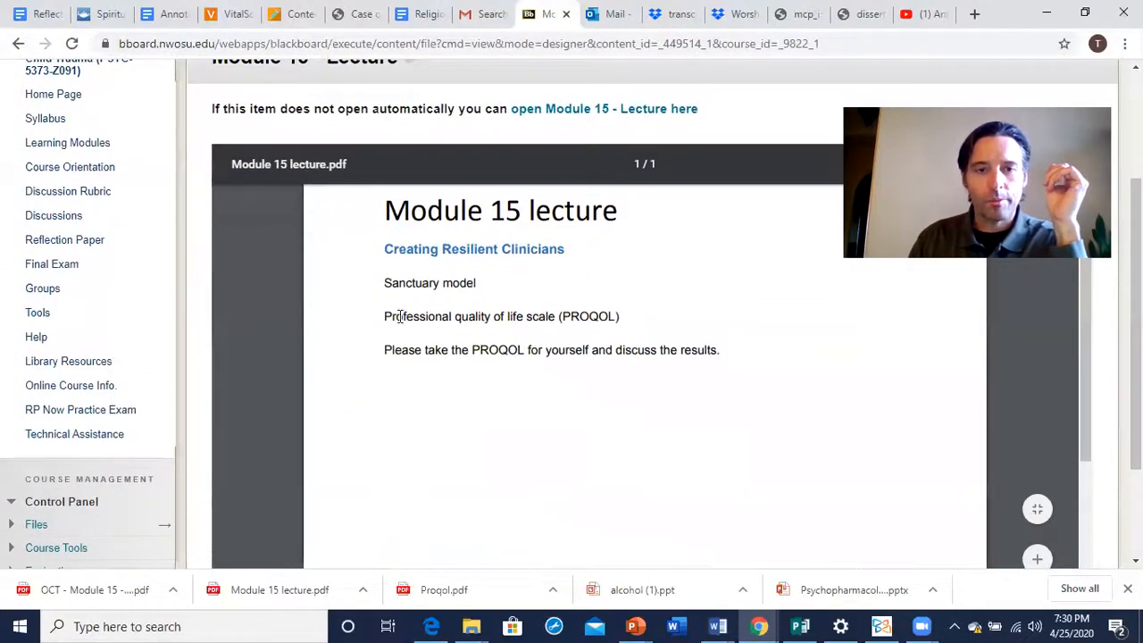
pyautogui.moveTo(392, 316); pyautogui.dragTo(611, 316)
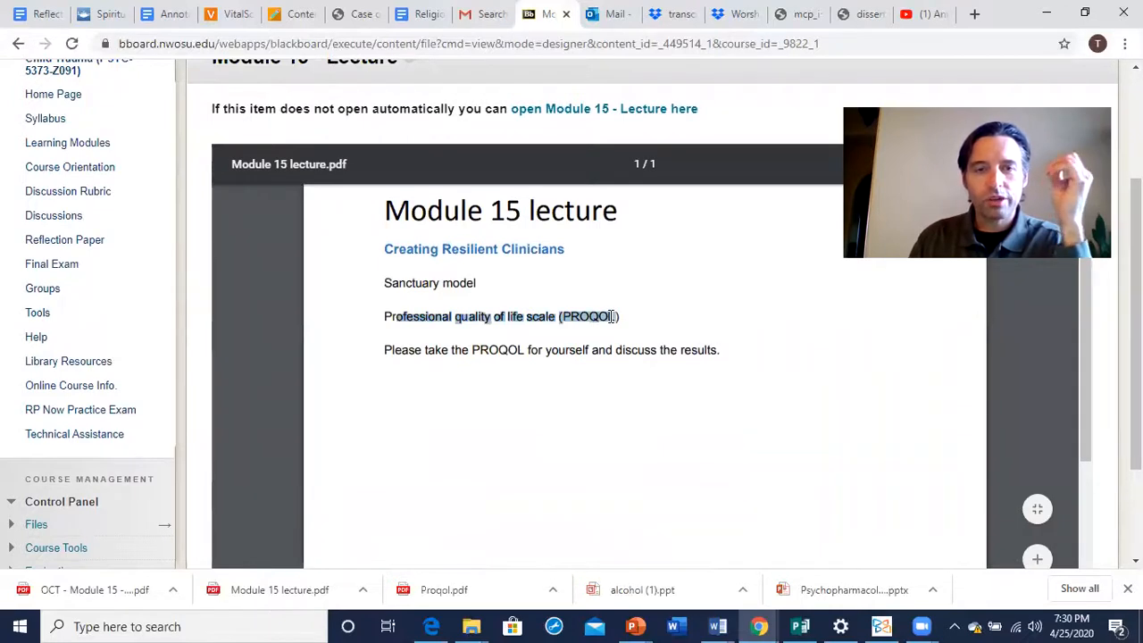
pyautogui.moveTo(437, 361)
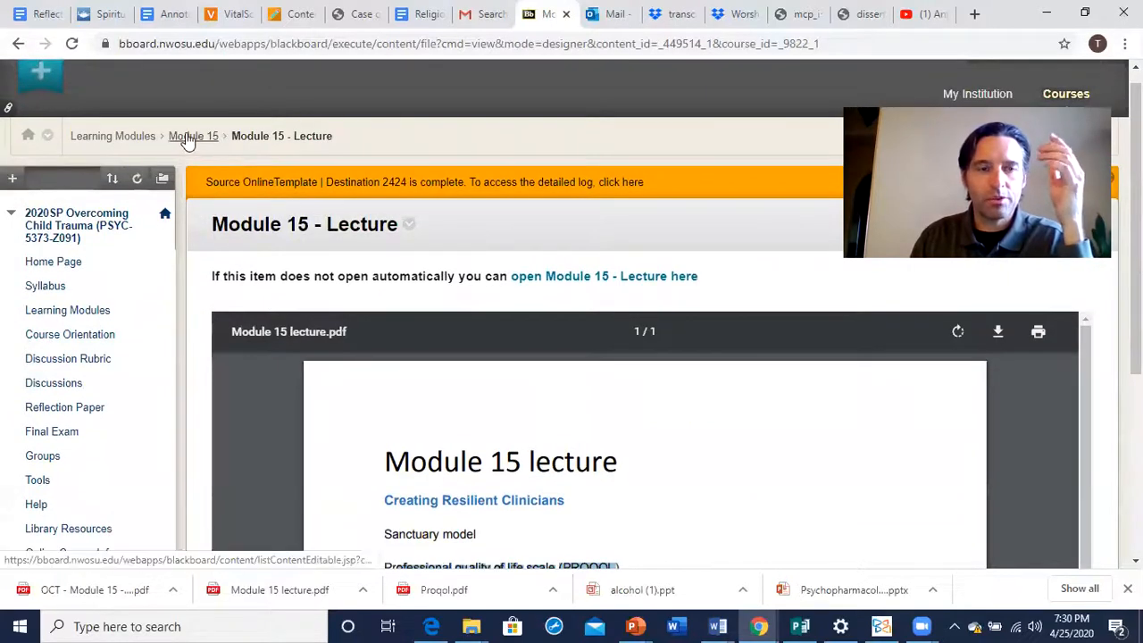
# Return to the Module 15 folder via the breadcrumb and scroll its item list.
pyautogui.click(193, 135)
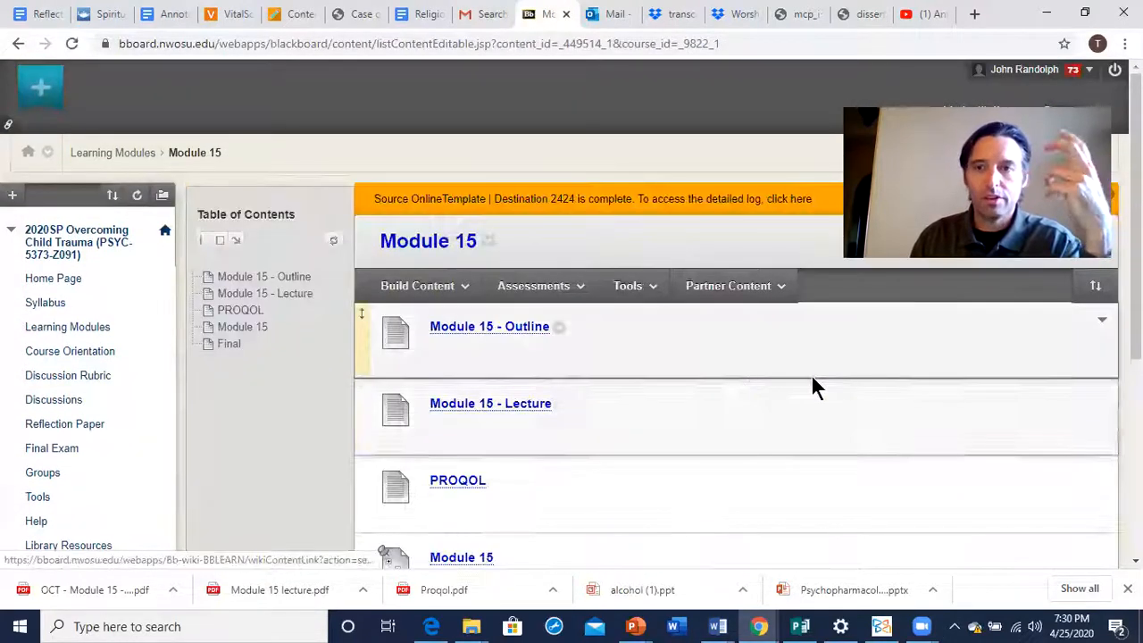
pyautogui.moveTo(728, 317)
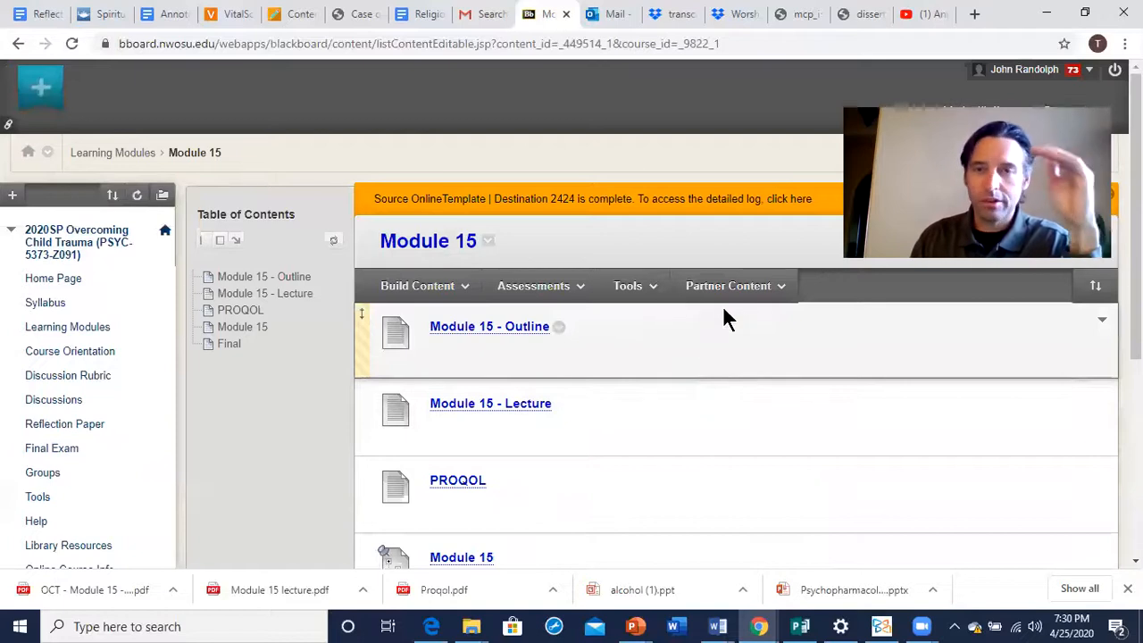
pyautogui.scroll(-3)
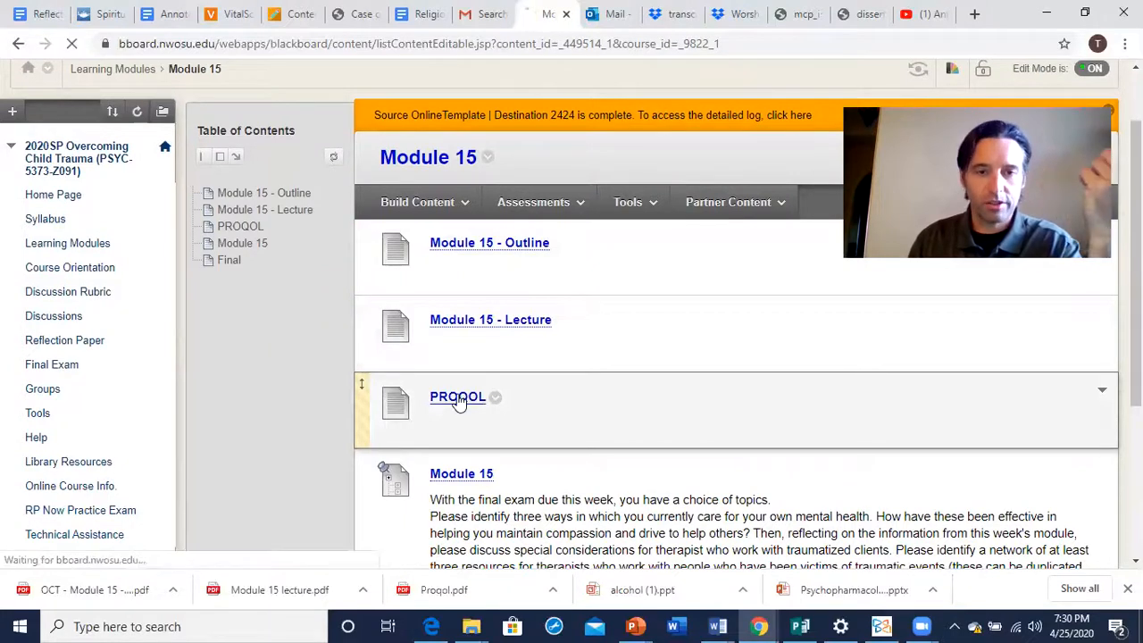
# Open PROQOL and scroll through the questionnaire down to the self-scoring worksheet.
pyautogui.click(457, 397)
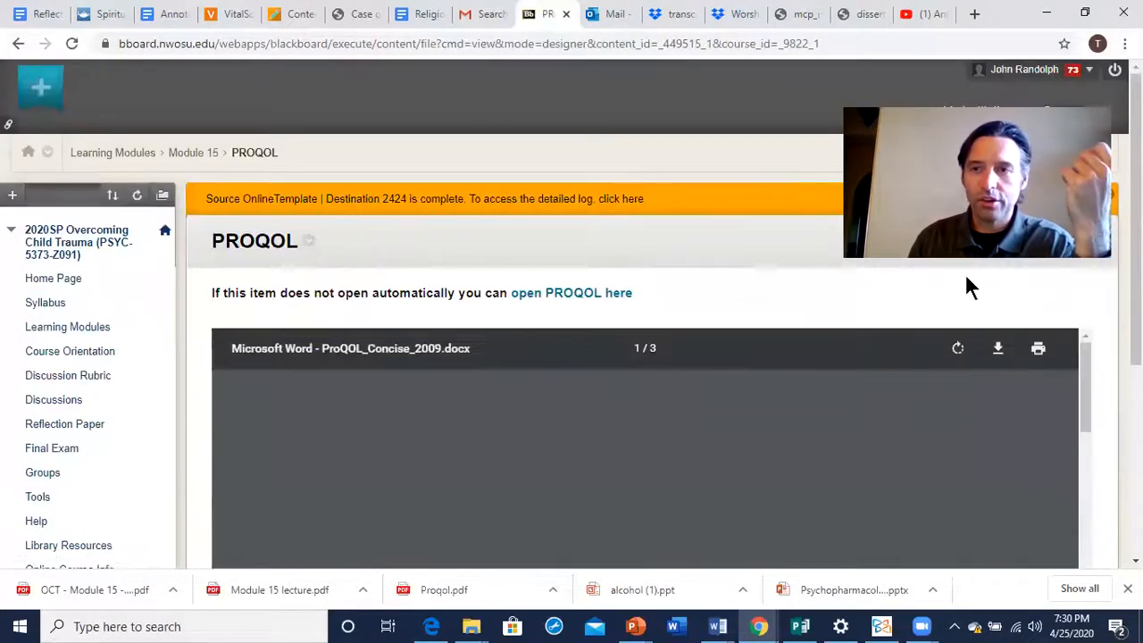
pyautogui.scroll(-3)
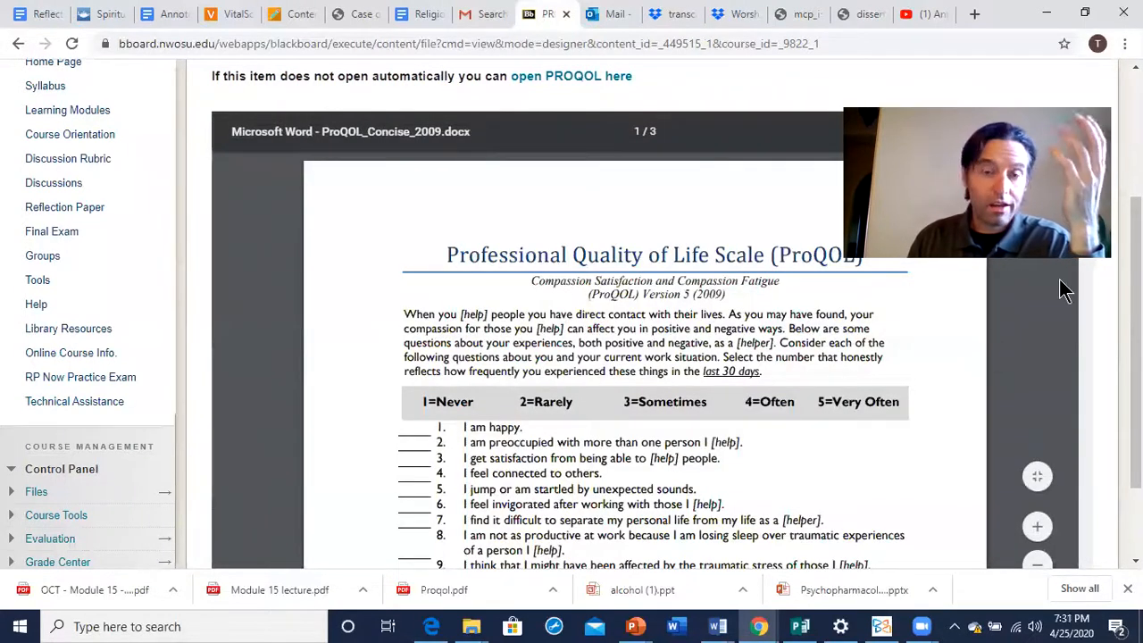
pyautogui.scroll(-3)
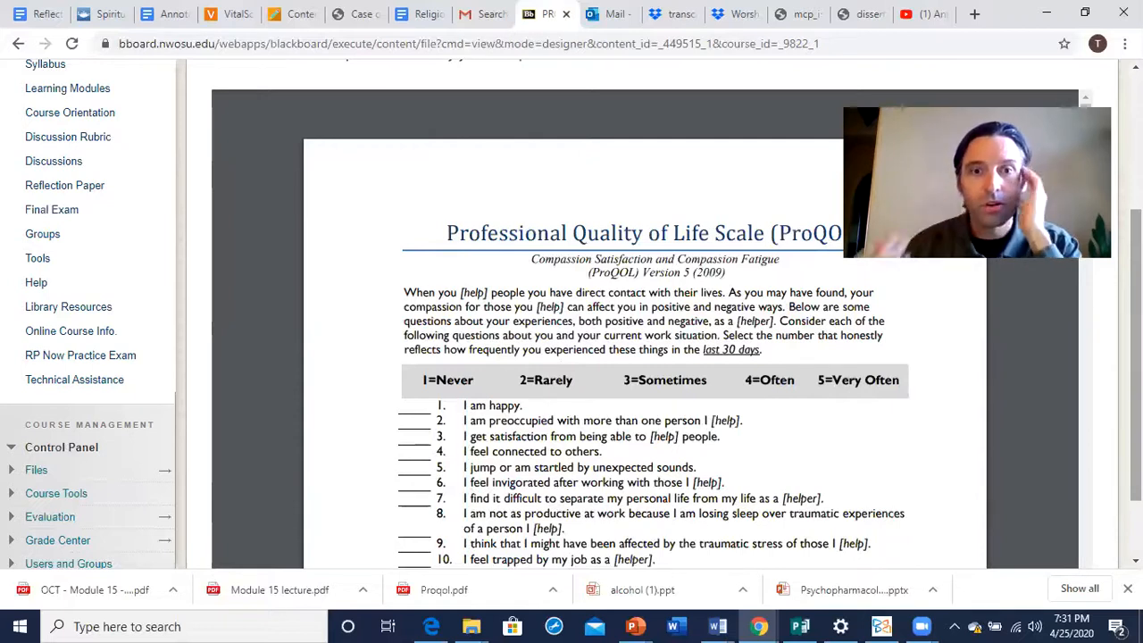
pyautogui.scroll(-3)
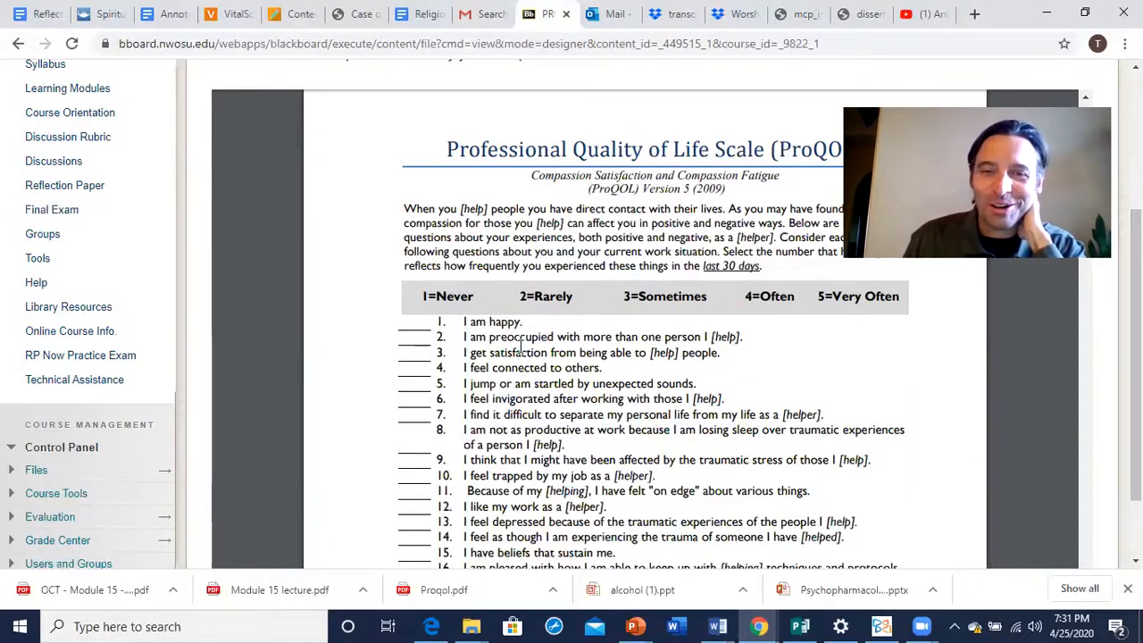
pyautogui.scroll(-3)
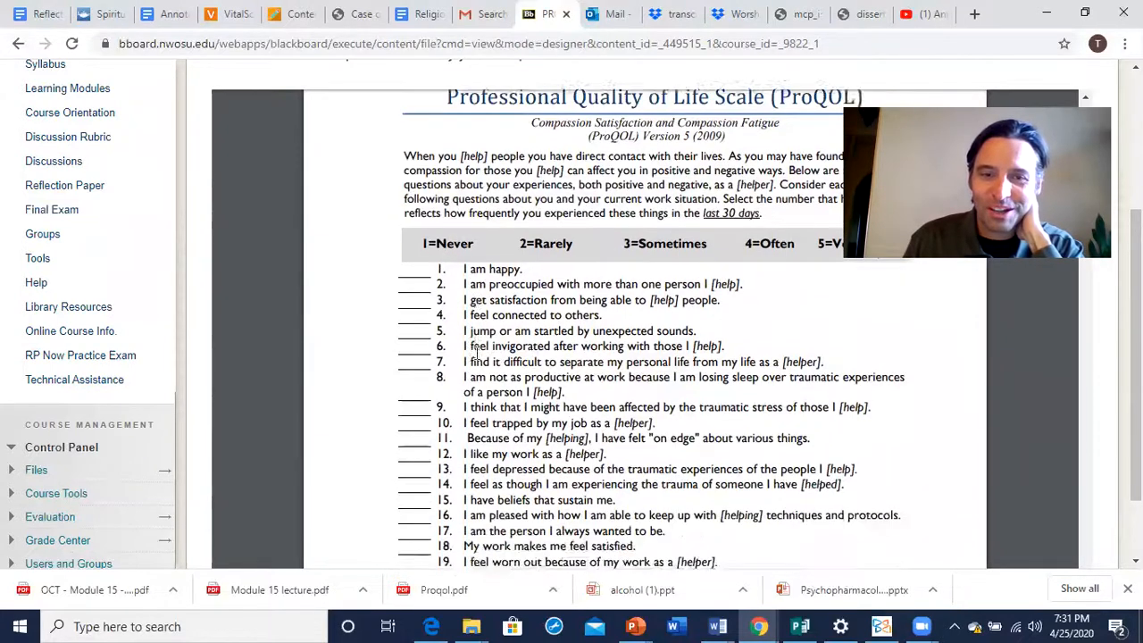
pyautogui.scroll(-3)
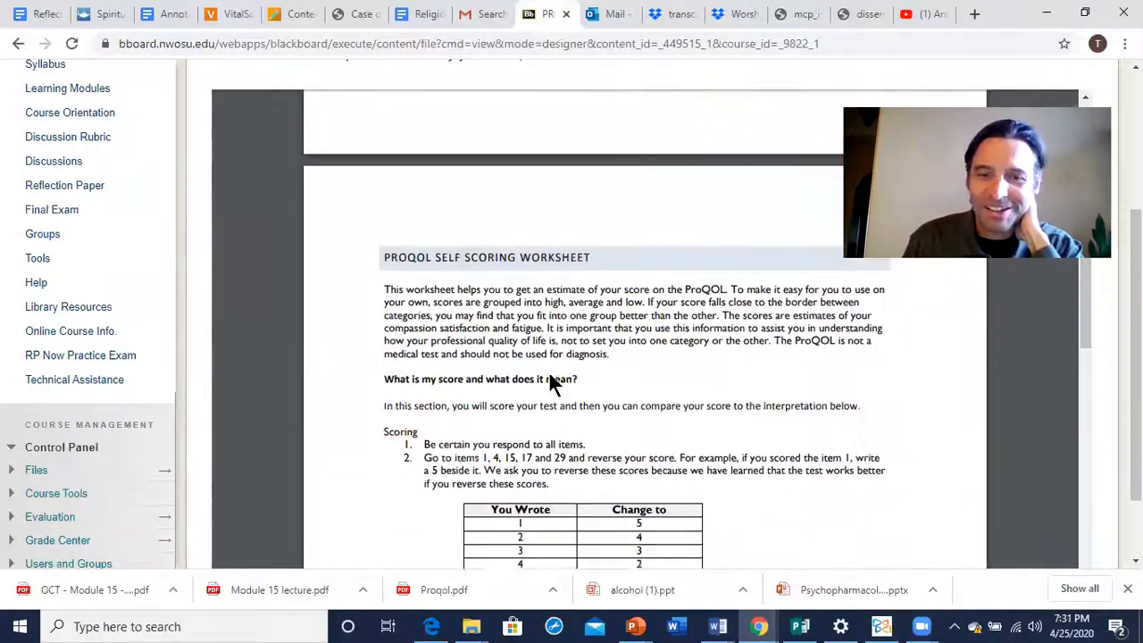
pyautogui.scroll(-3)
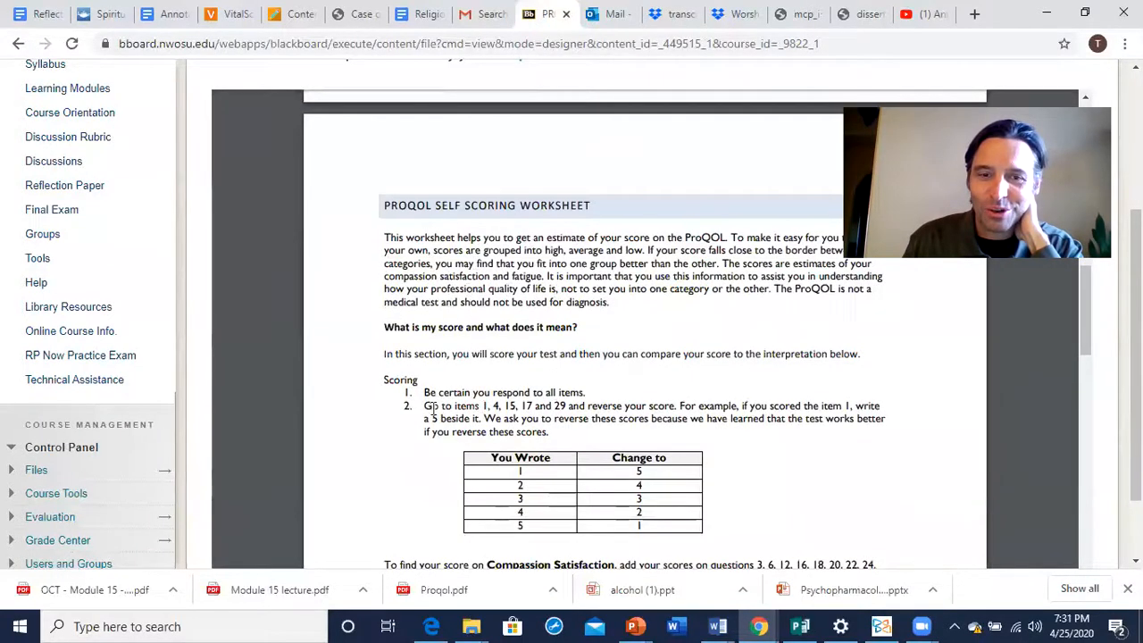
pyautogui.moveTo(425, 392); pyautogui.dragTo(570, 406)
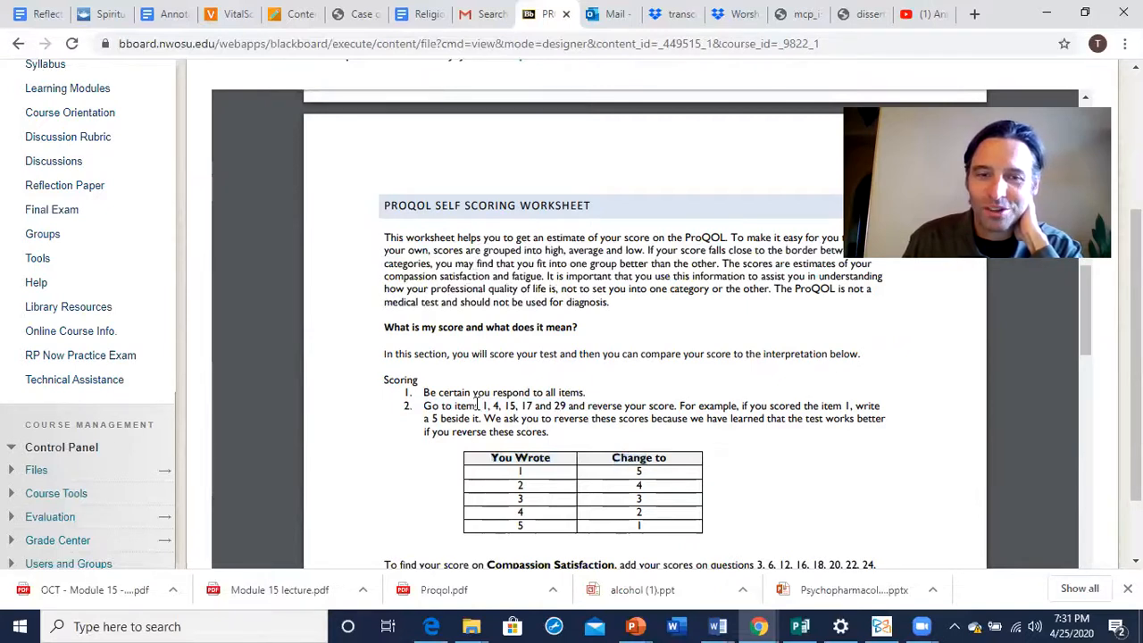
pyautogui.moveTo(485, 405); pyautogui.dragTo(567, 405)
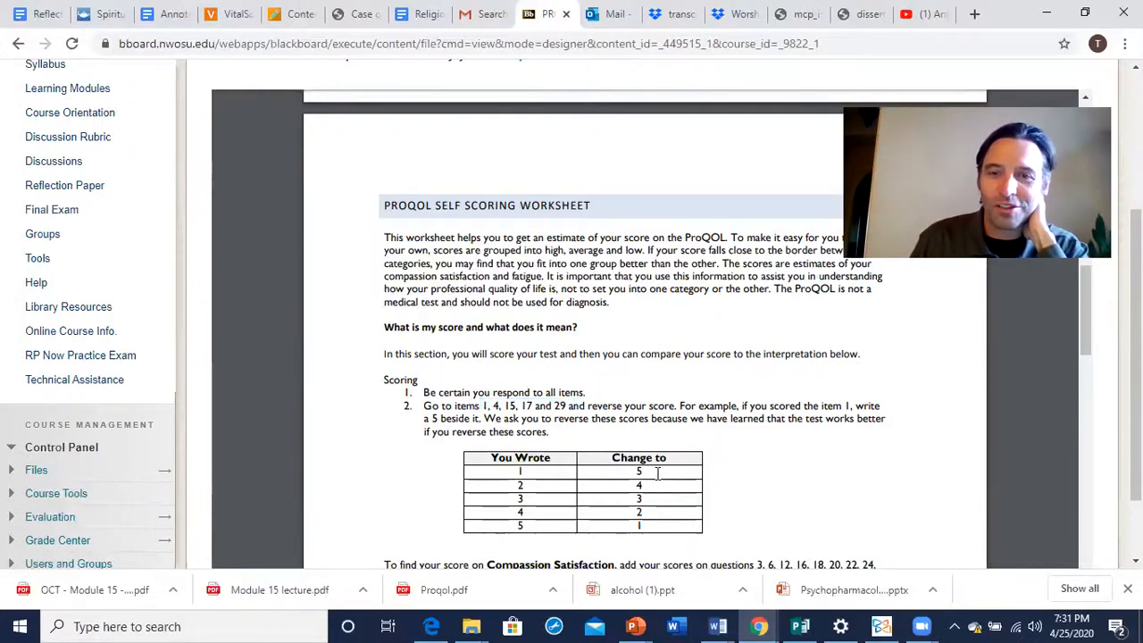
pyautogui.scroll(-3)
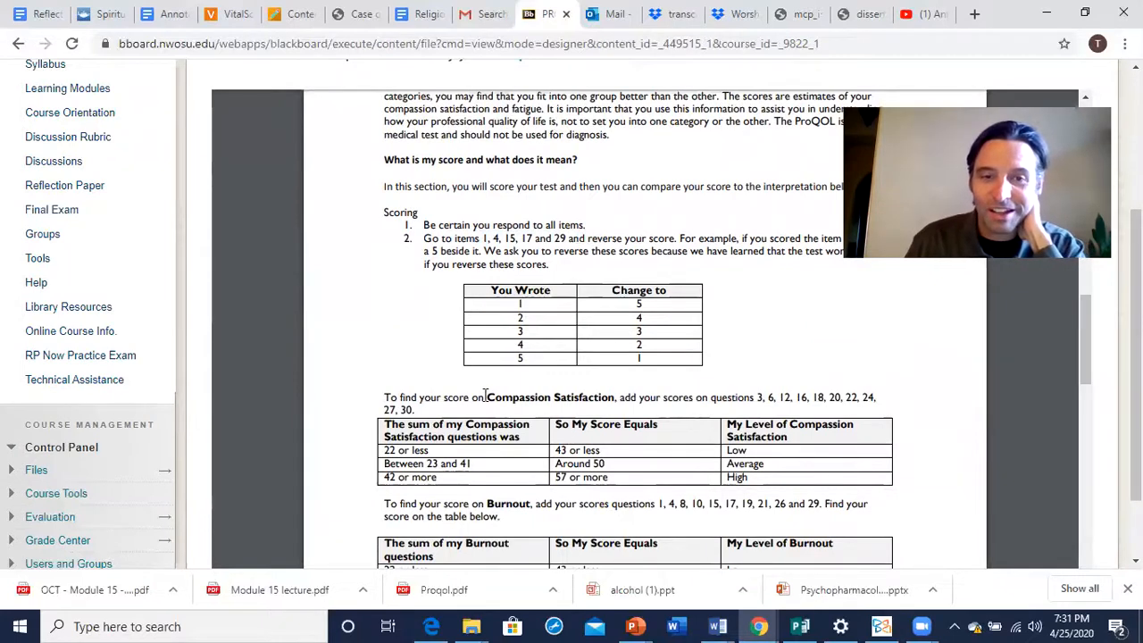
pyautogui.scroll(-3)
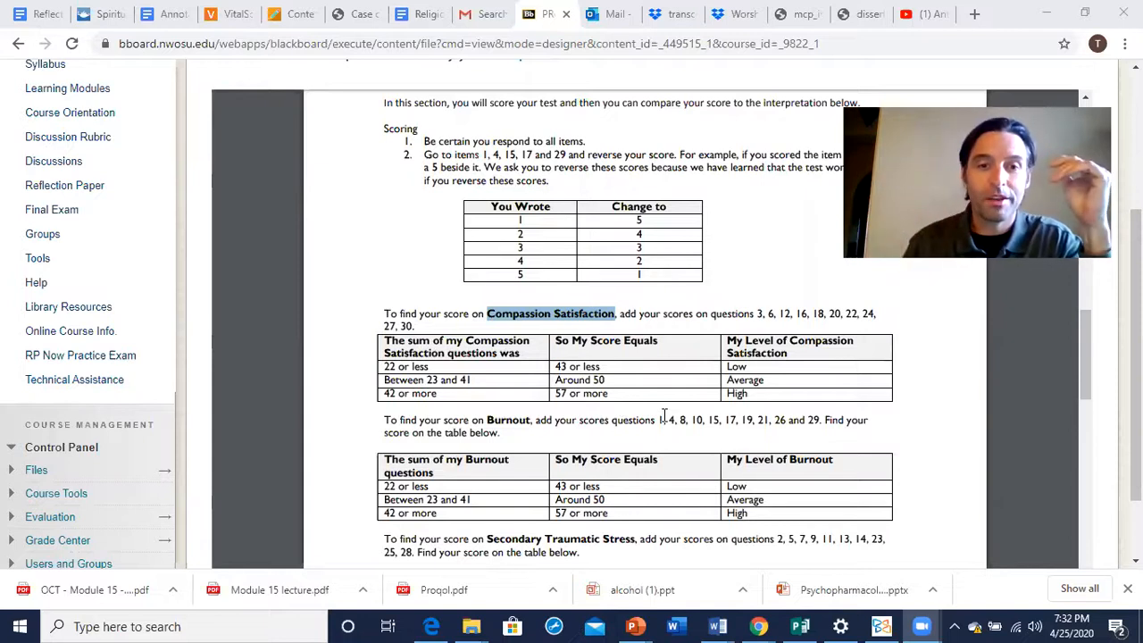
pyautogui.scroll(-3)
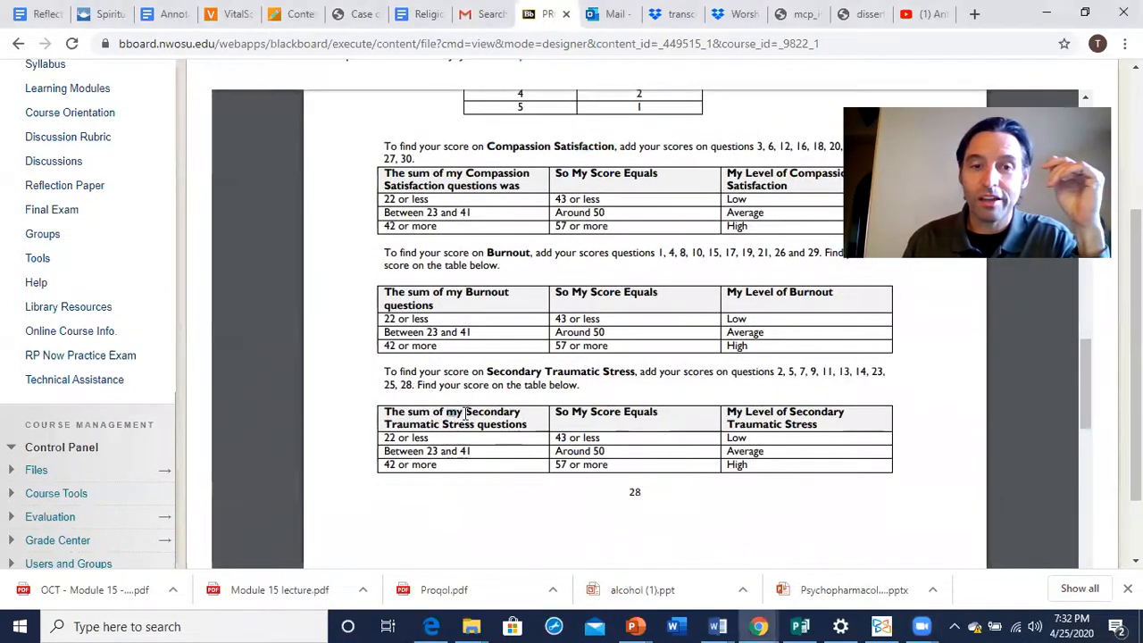
pyautogui.doubleClick(452, 417)
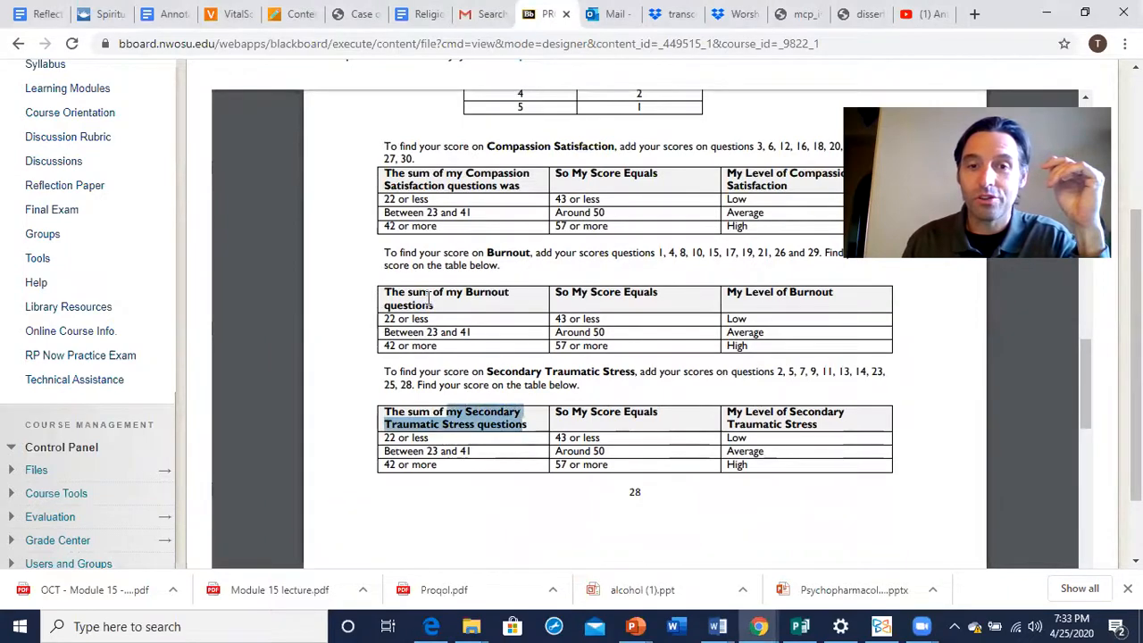
pyautogui.scroll(-3)
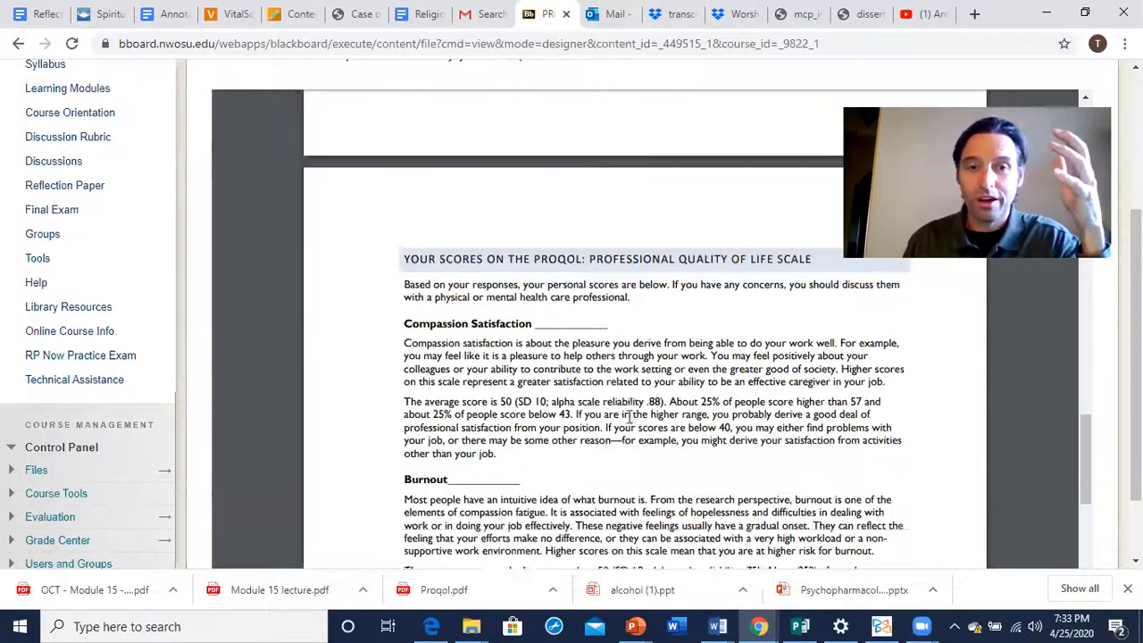
pyautogui.scroll(-3)
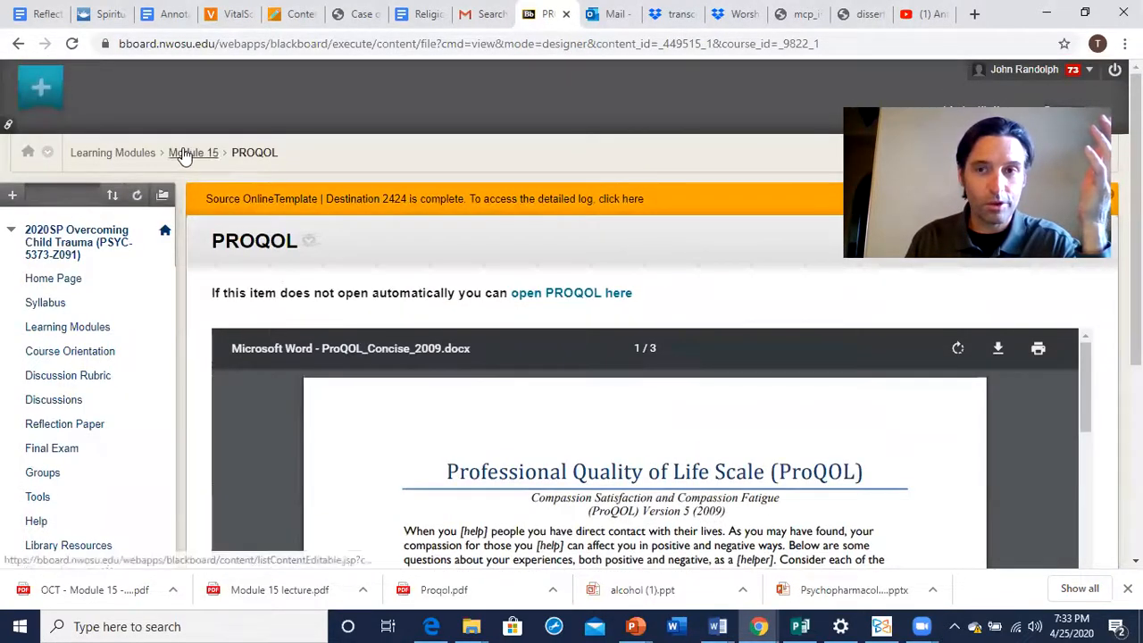
pyautogui.click(194, 152)
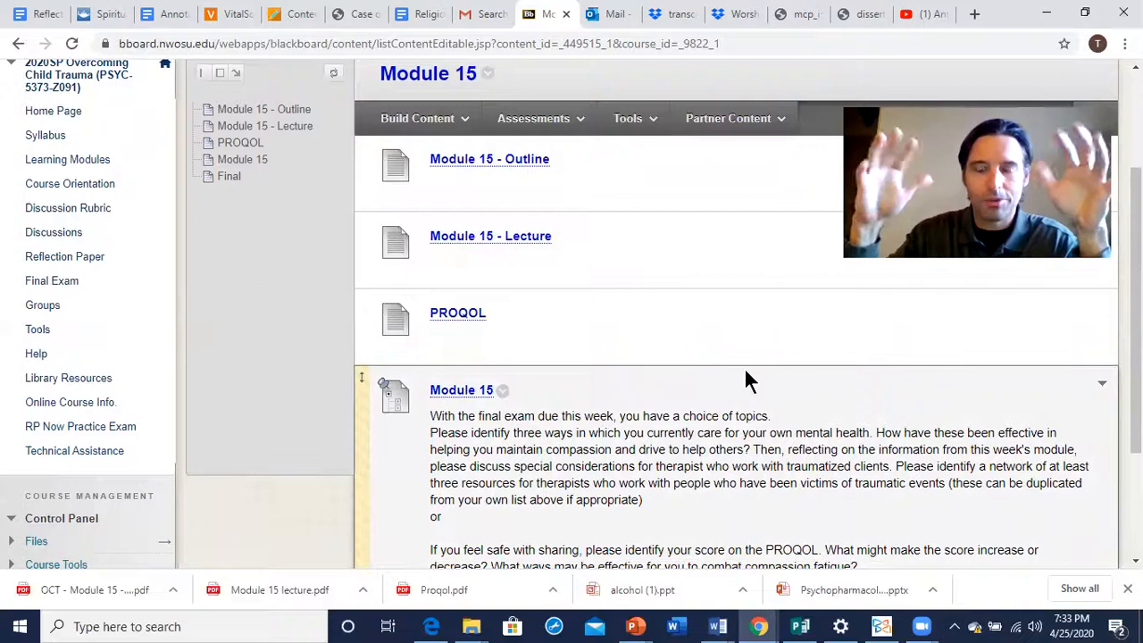
pyautogui.scroll(-3)
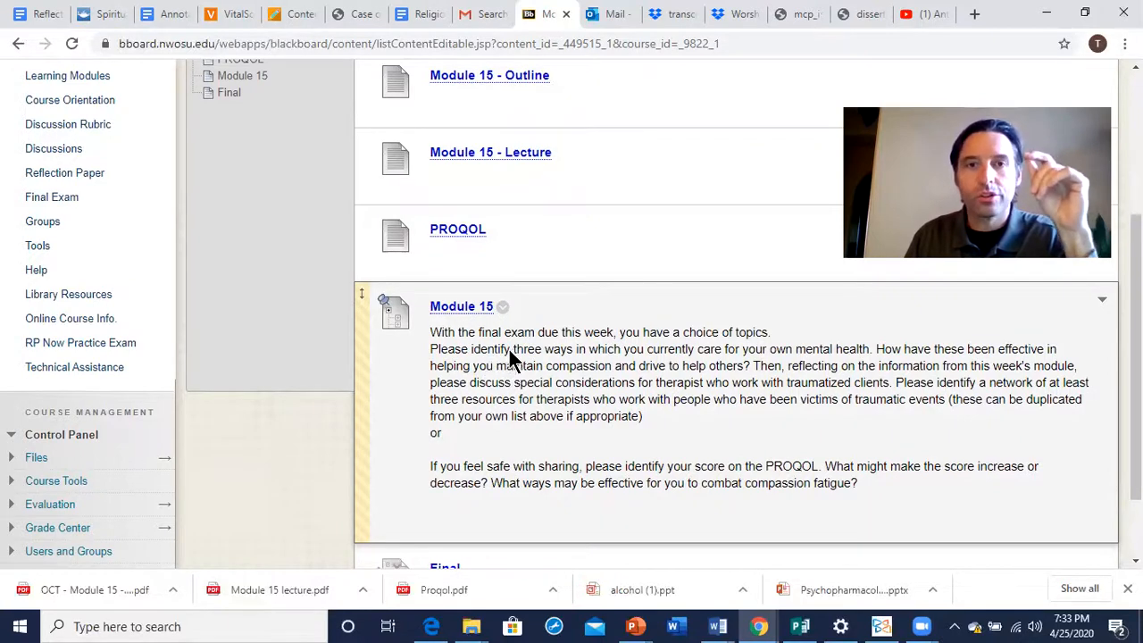
pyautogui.moveTo(598, 361)
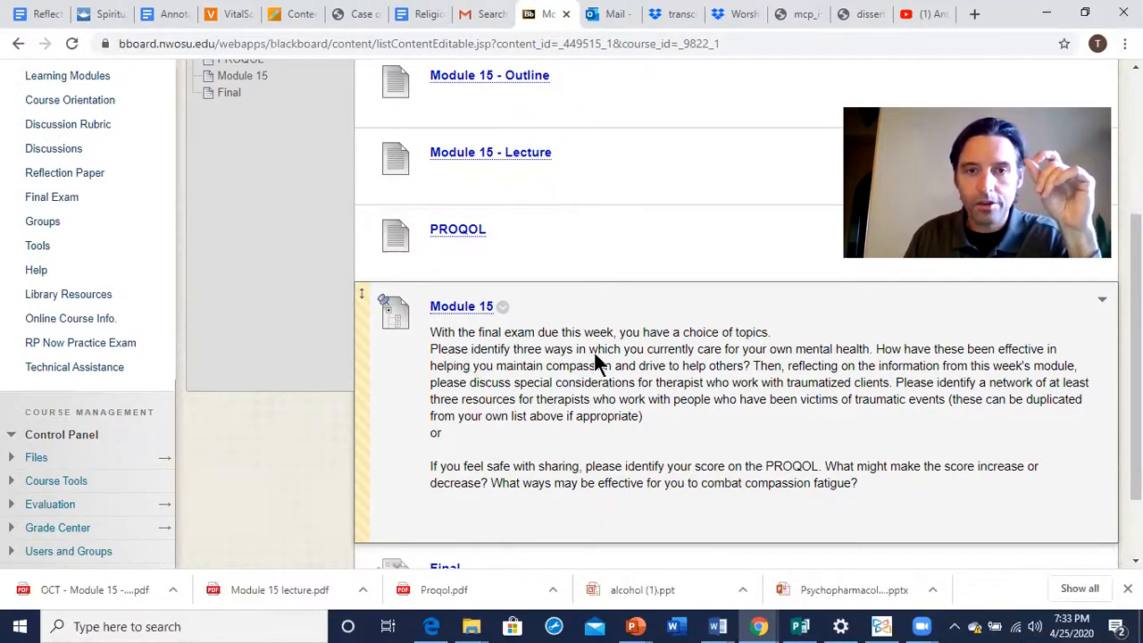
pyautogui.moveTo(848, 361)
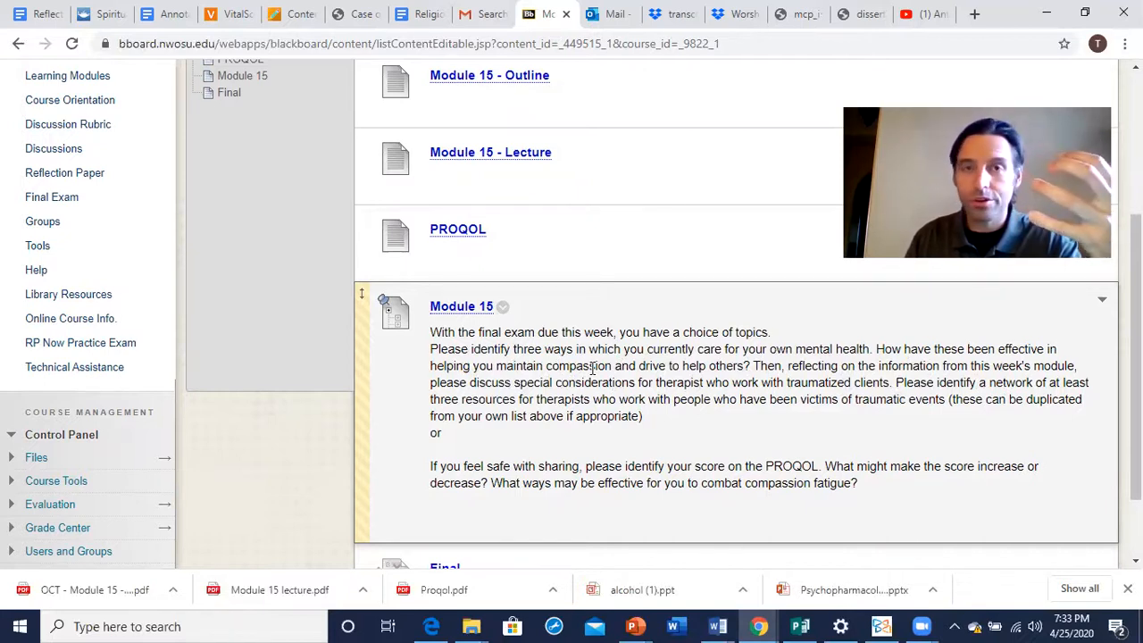
pyautogui.moveTo(821, 375)
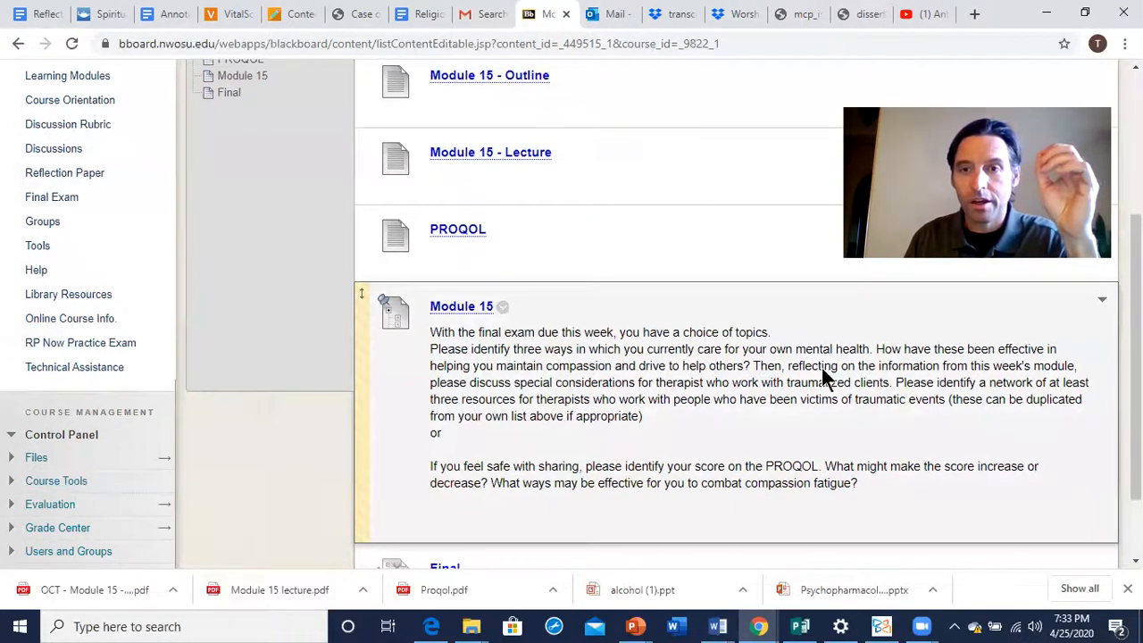
pyautogui.moveTo(482, 411)
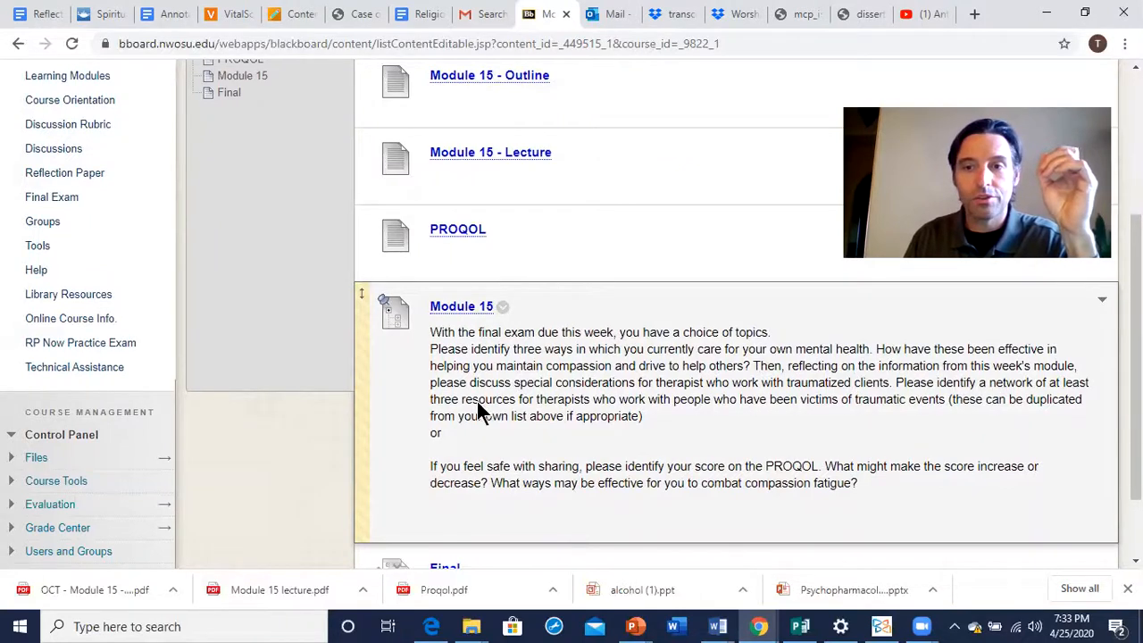
pyautogui.moveTo(669, 400)
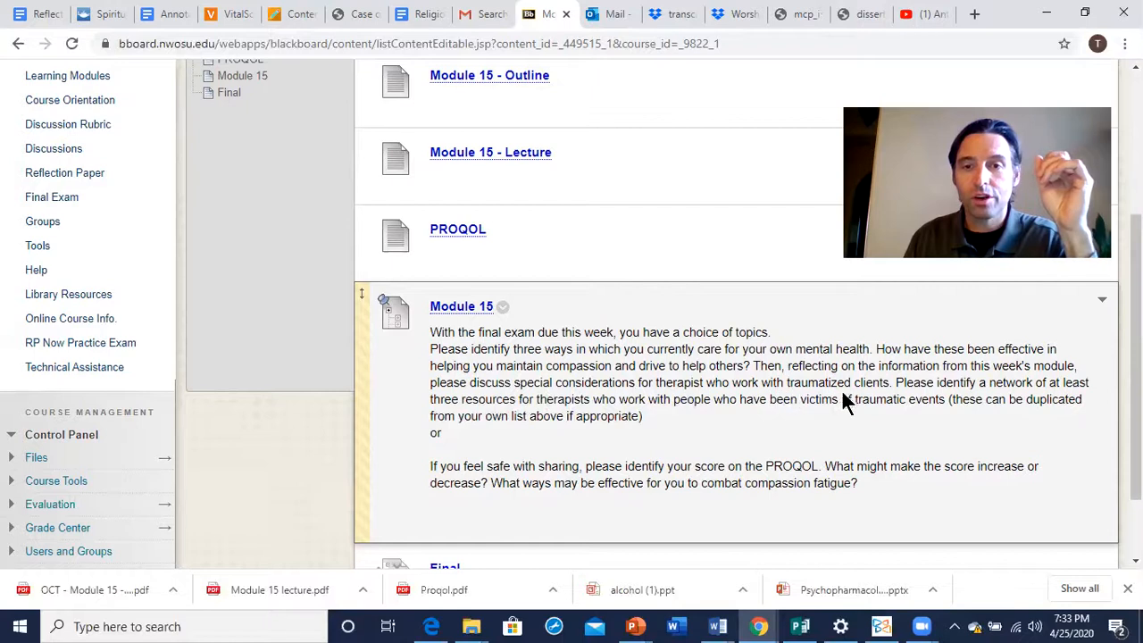
pyautogui.moveTo(866, 393)
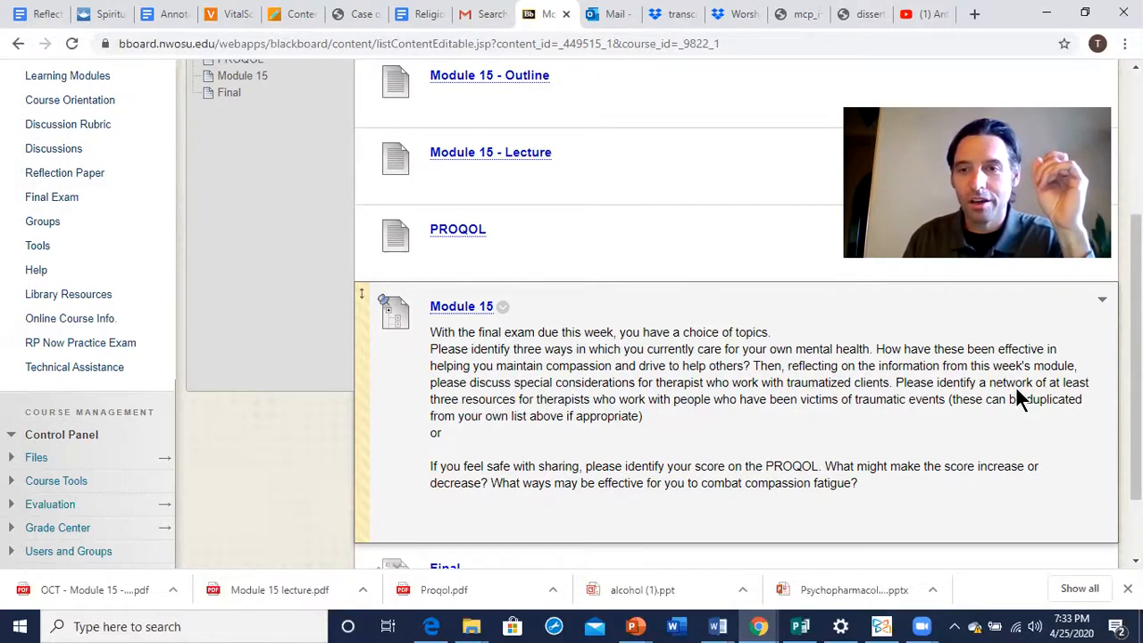
pyautogui.moveTo(572, 409)
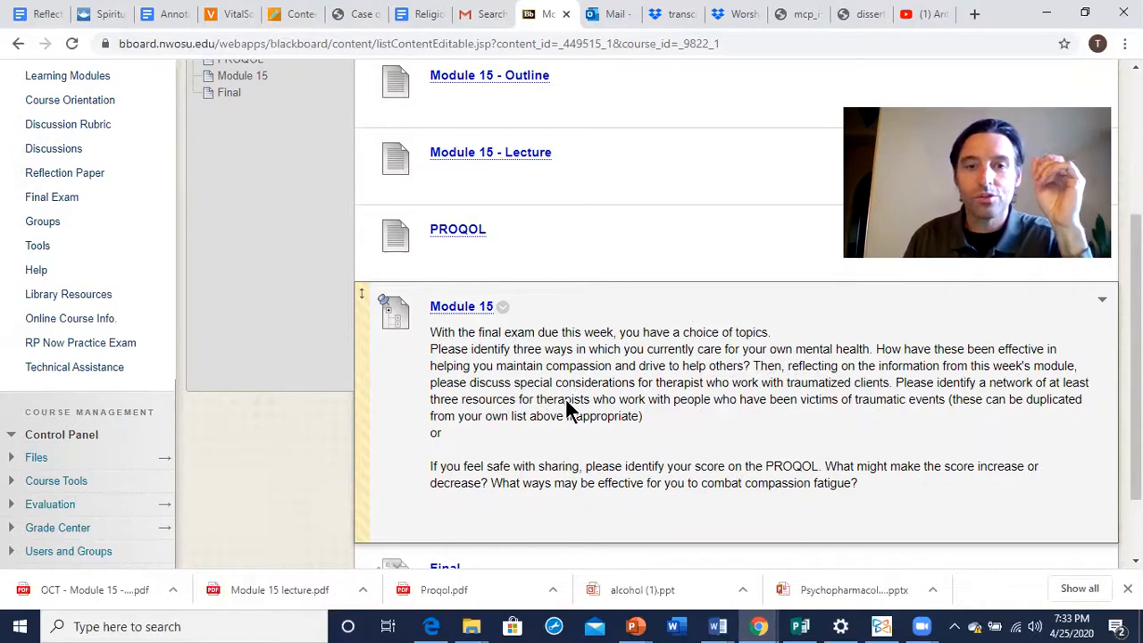
pyautogui.moveTo(773, 420)
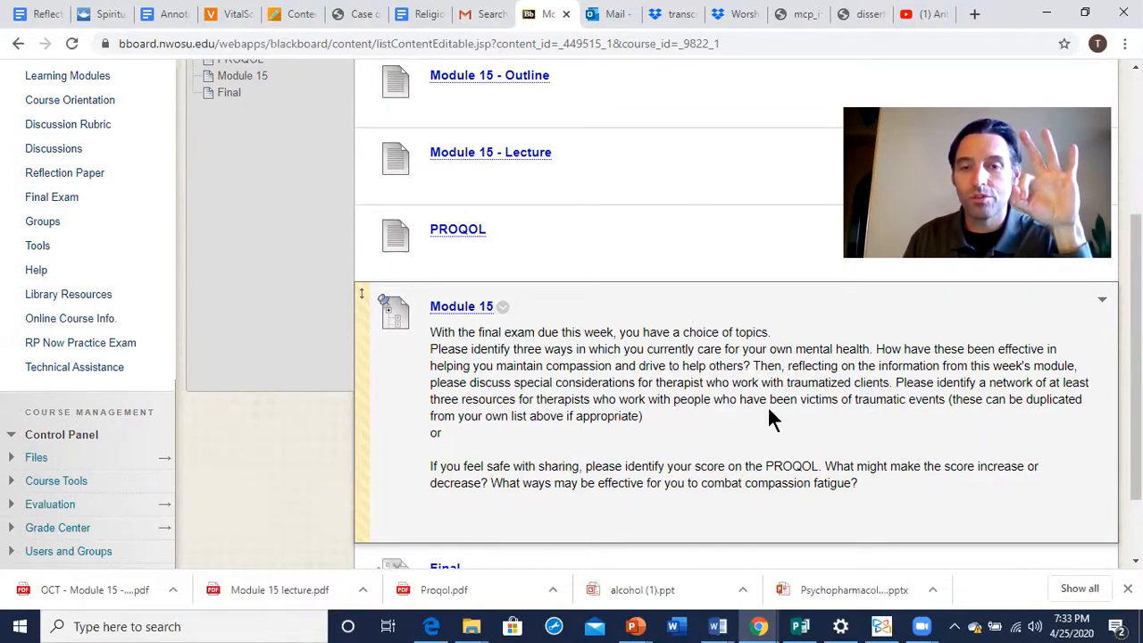
pyautogui.moveTo(951, 420)
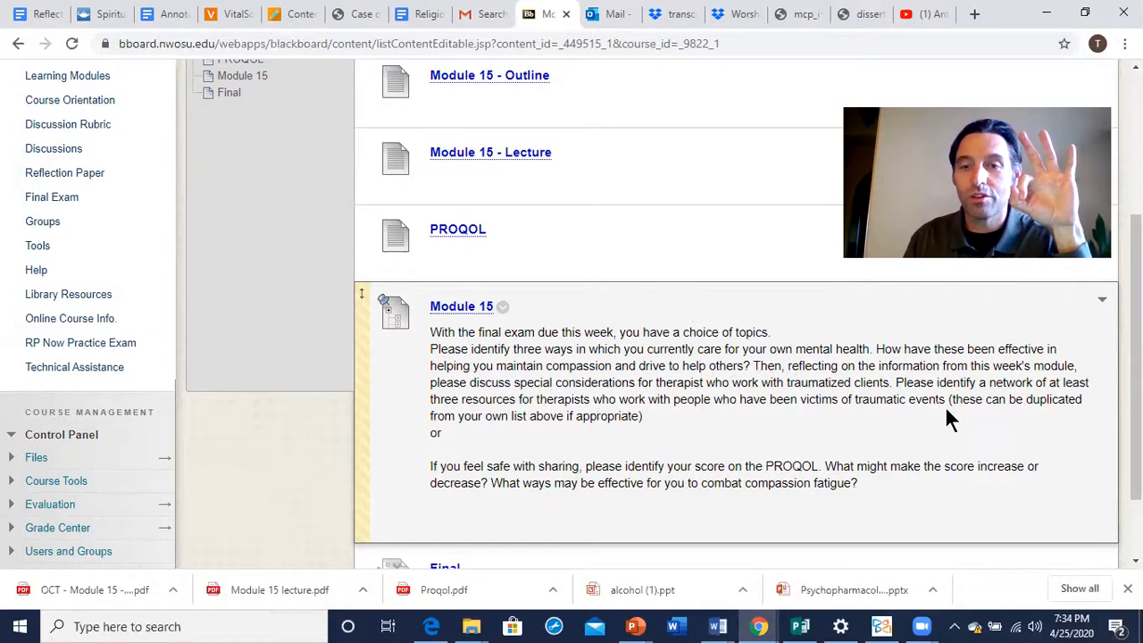
pyautogui.moveTo(1027, 417)
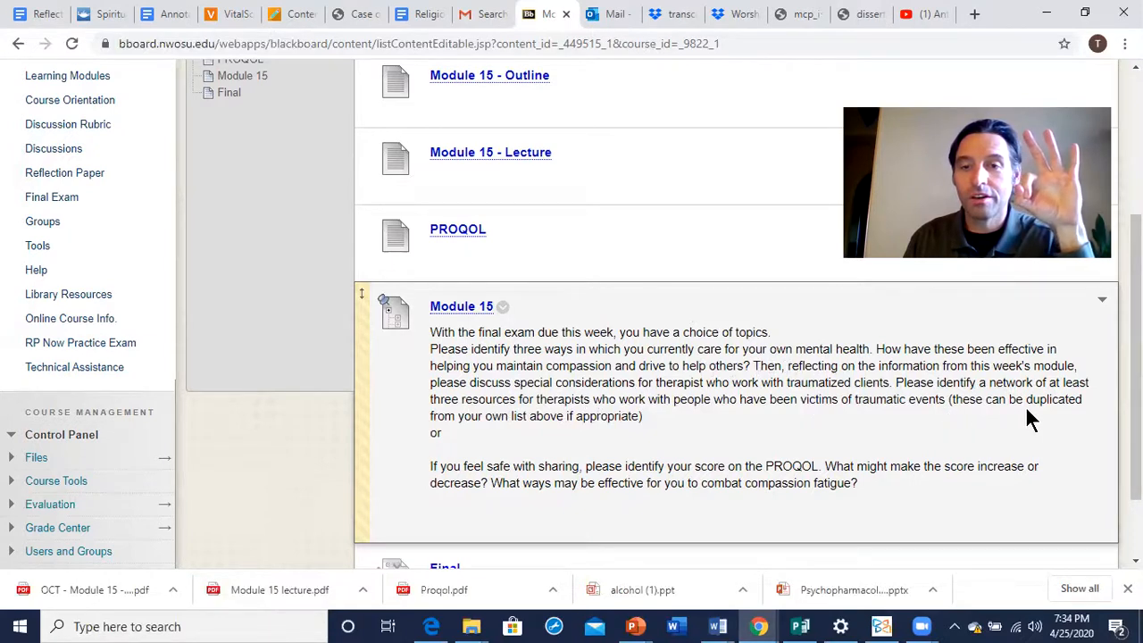
pyautogui.moveTo(661, 426)
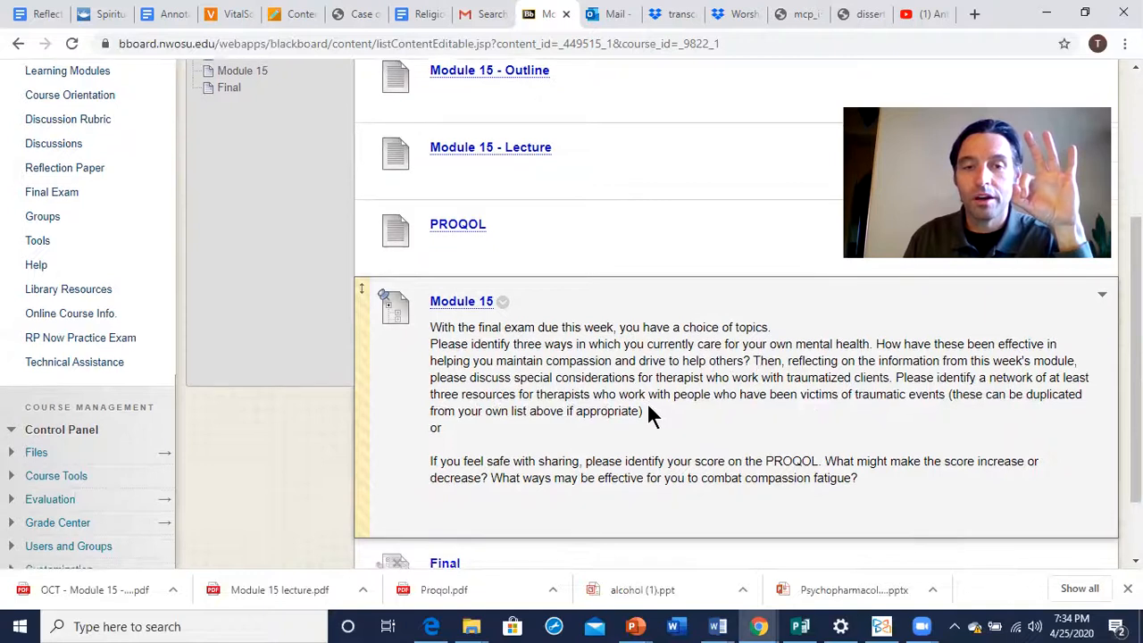
pyautogui.scroll(-3)
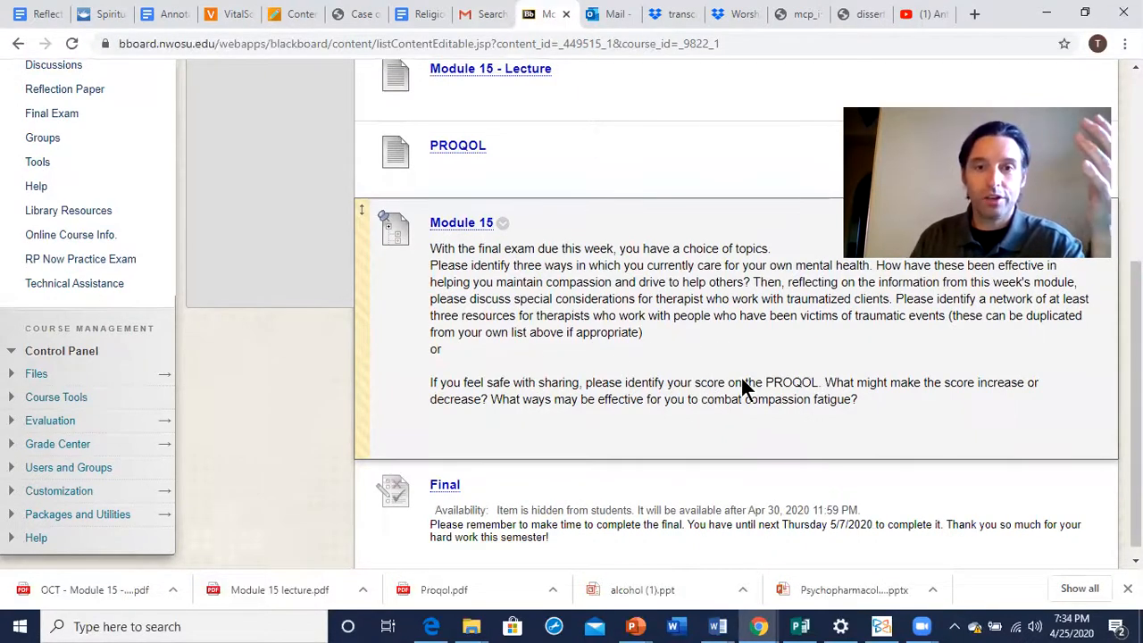
pyautogui.moveTo(616, 382); pyautogui.dragTo(678, 382)
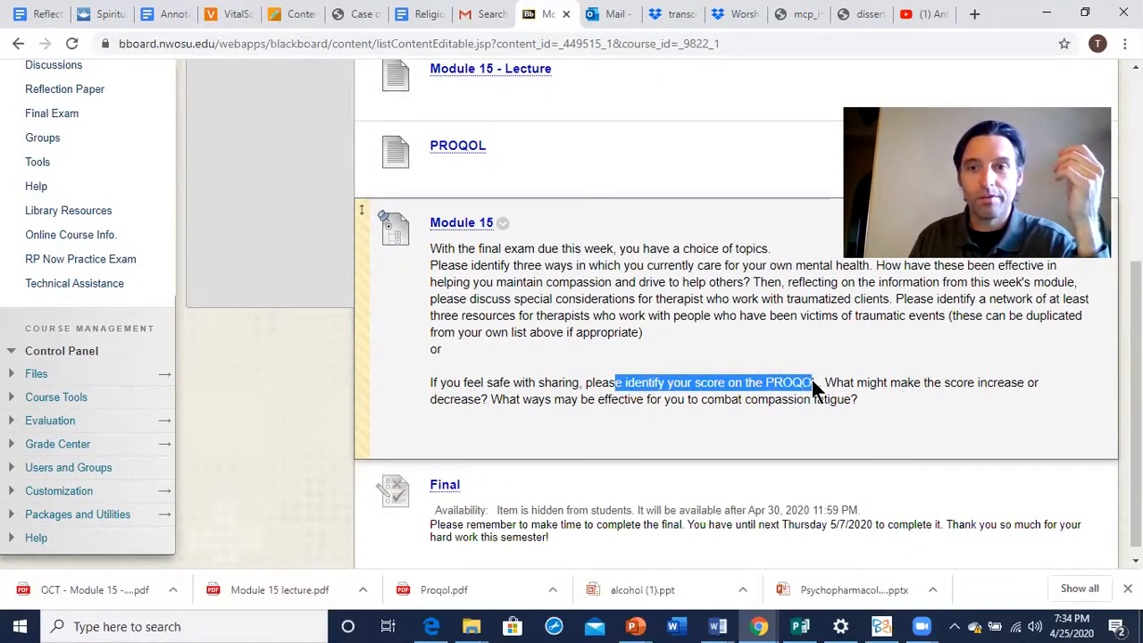
pyautogui.moveTo(811, 382); pyautogui.dragTo(906, 382)
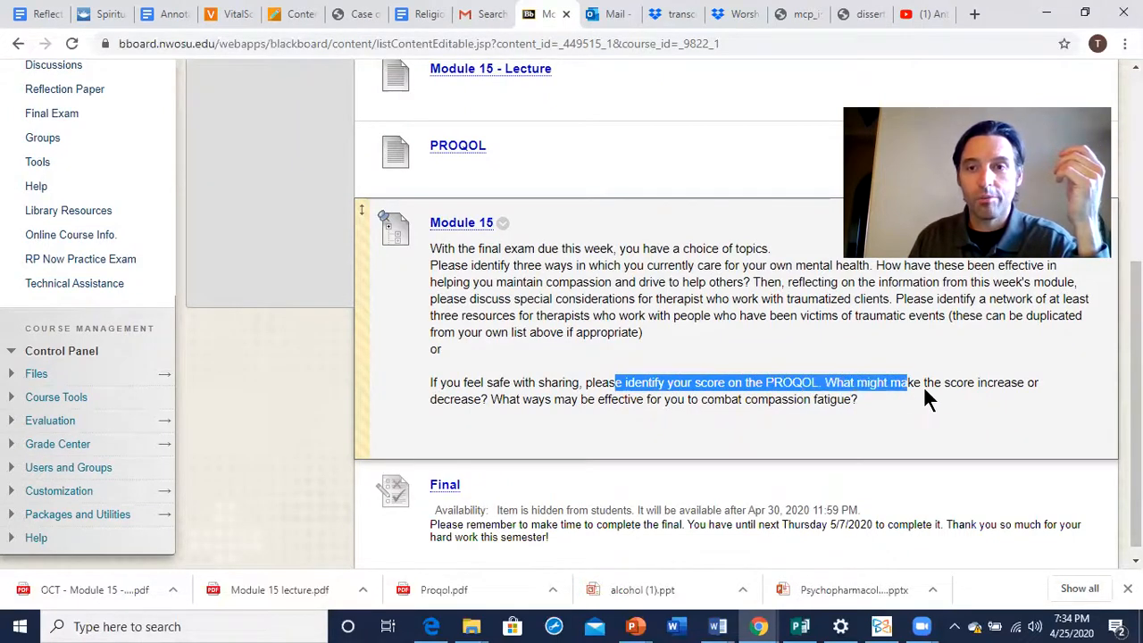
pyautogui.moveTo(906, 382); pyautogui.dragTo(857, 399)
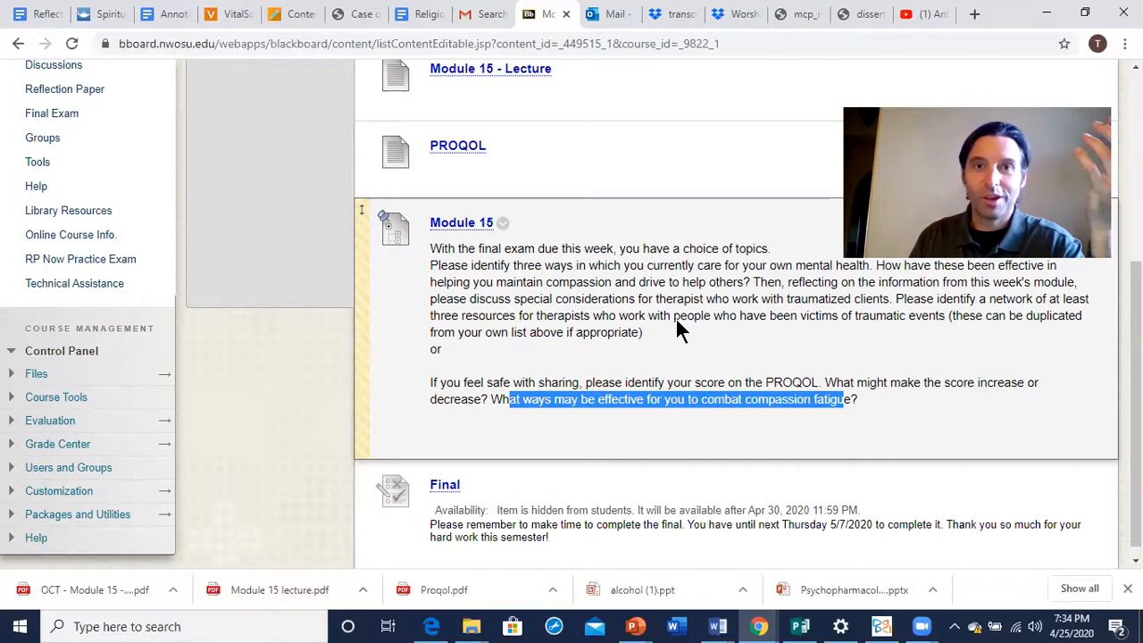
pyautogui.moveTo(741, 325)
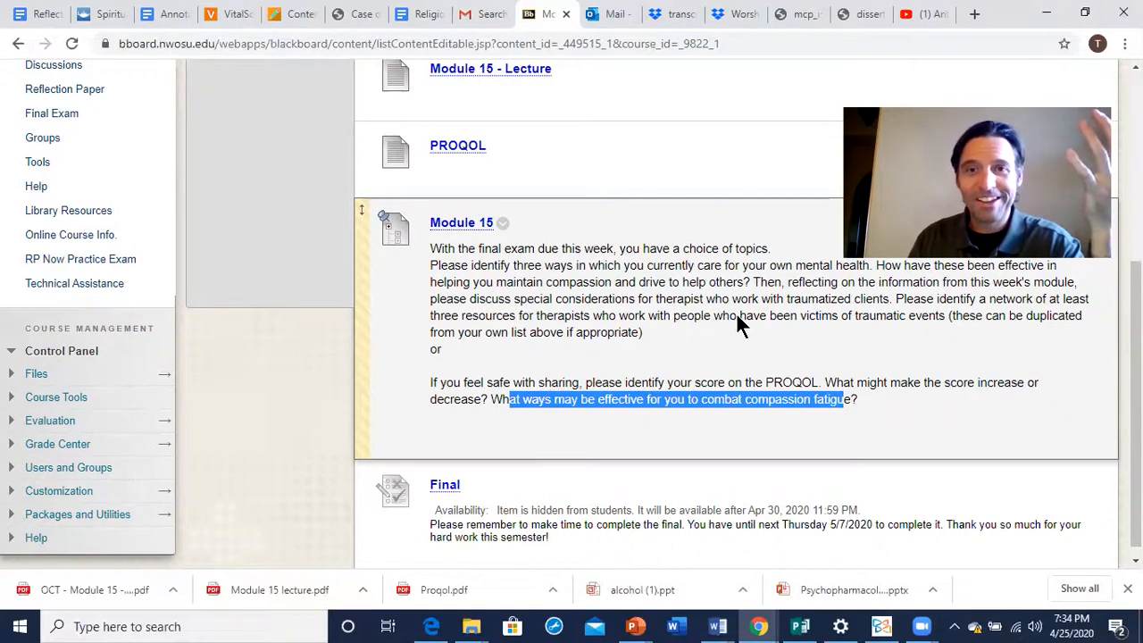
# Go to the Final Exam course-menu area showing the hidden Final Exam item.
pyautogui.scroll(-3)
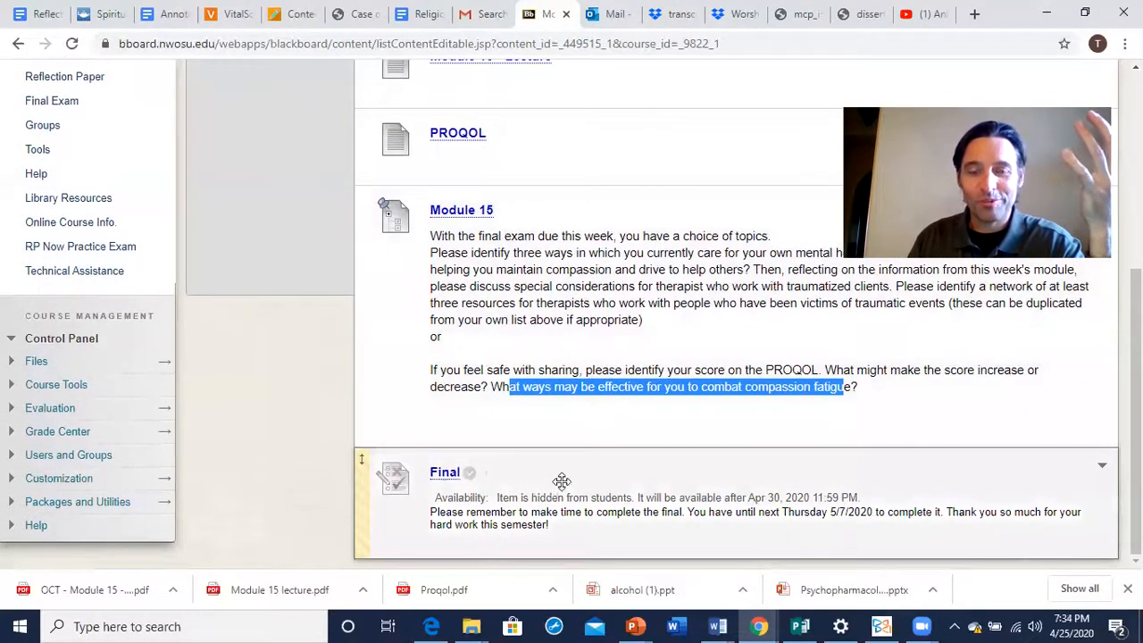
pyautogui.moveTo(443, 473)
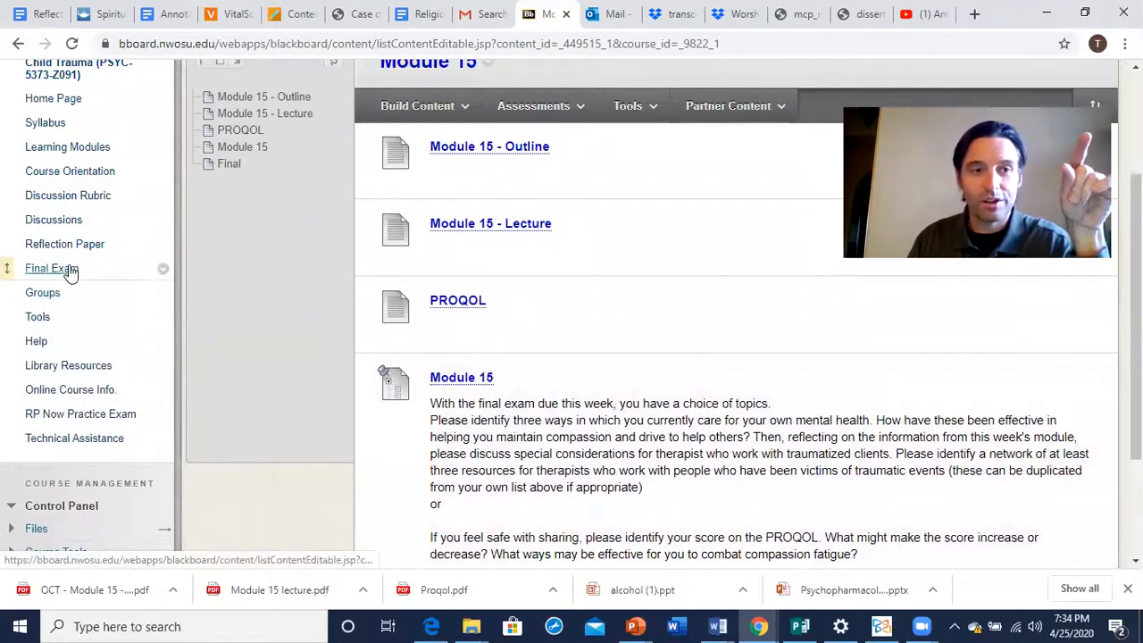
pyautogui.click(51, 268)
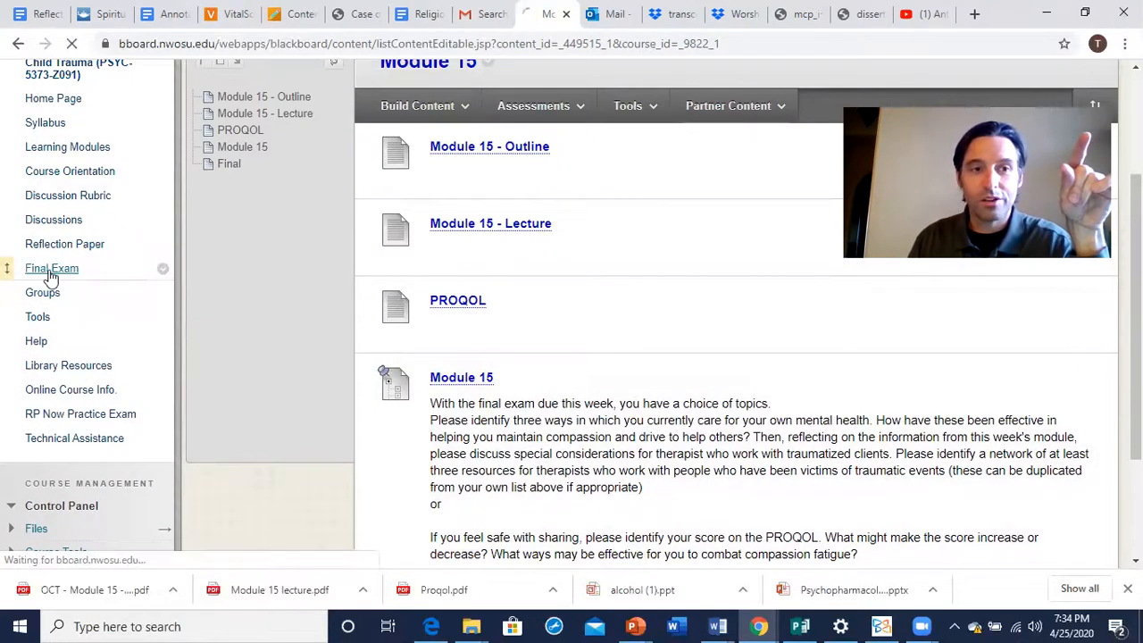
pyautogui.click(51, 268)
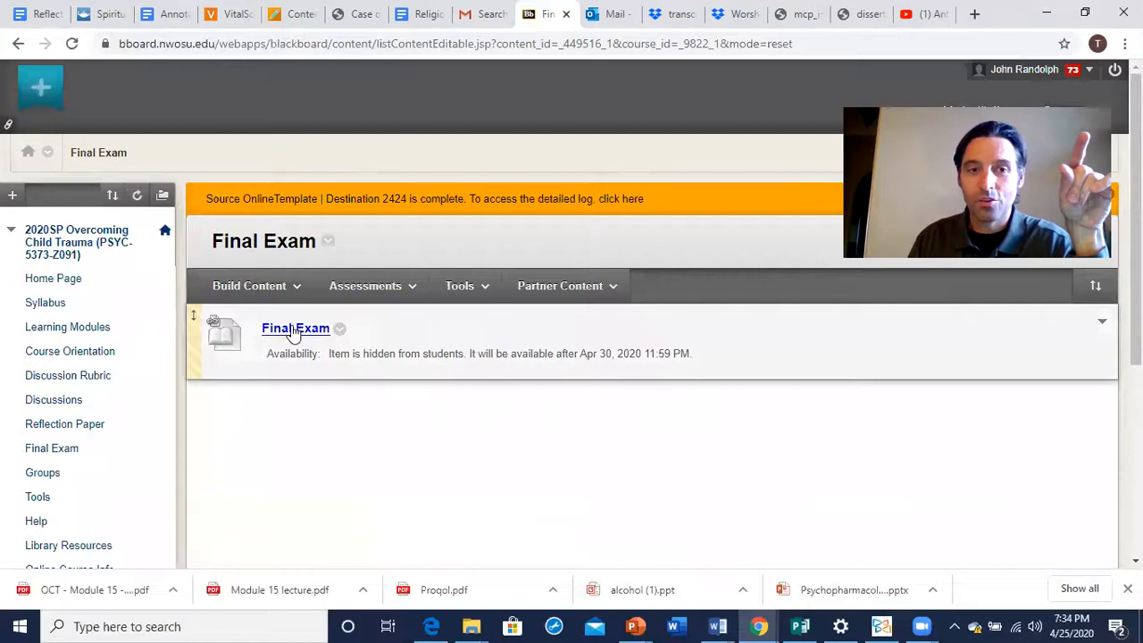